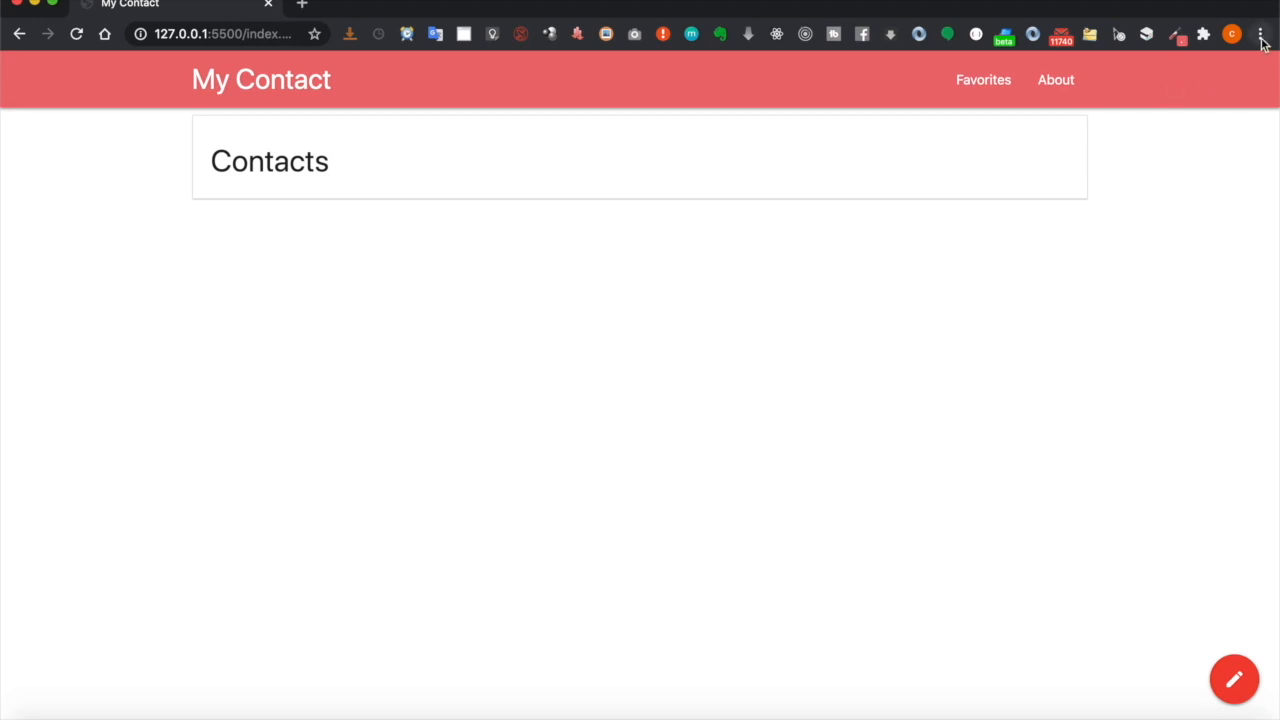
- Emulate the contact app on a Moto G4 and show the Lighthouse panel with Progressive Web App ticked
{"action": "left_click", "coordinate": [1260, 32]}
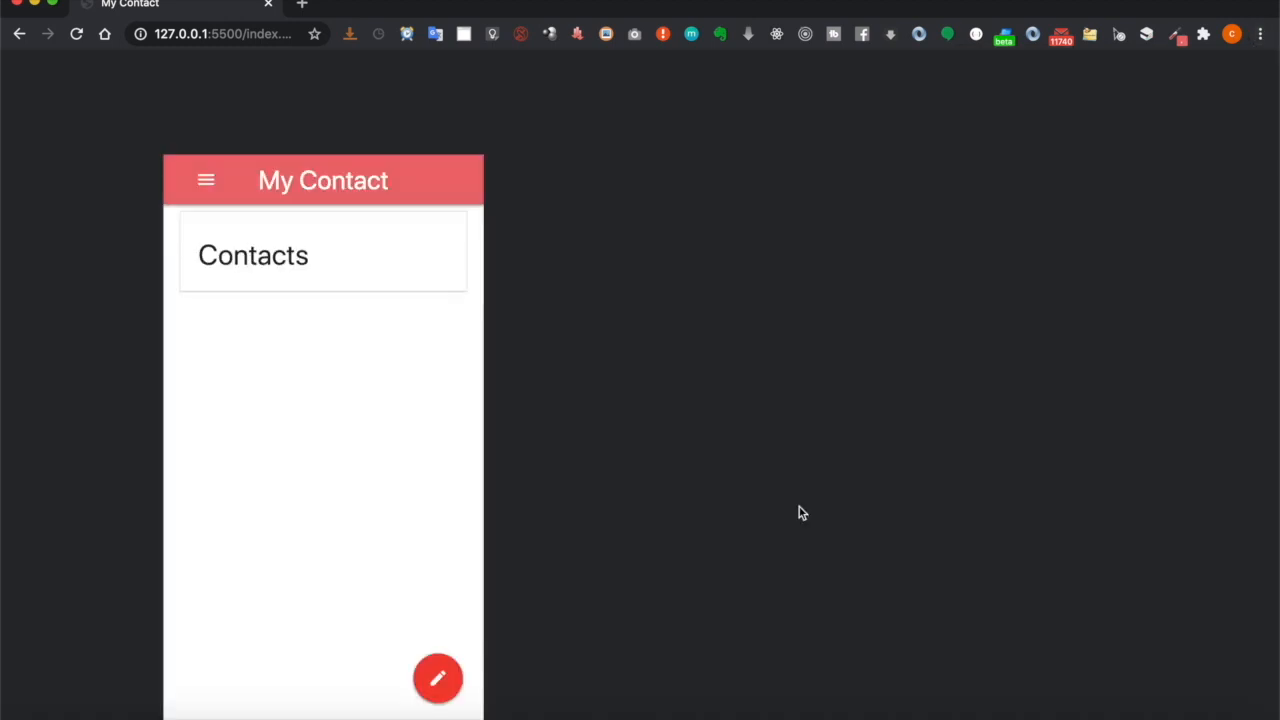
{"action": "left_click", "coordinate": [932, 72]}
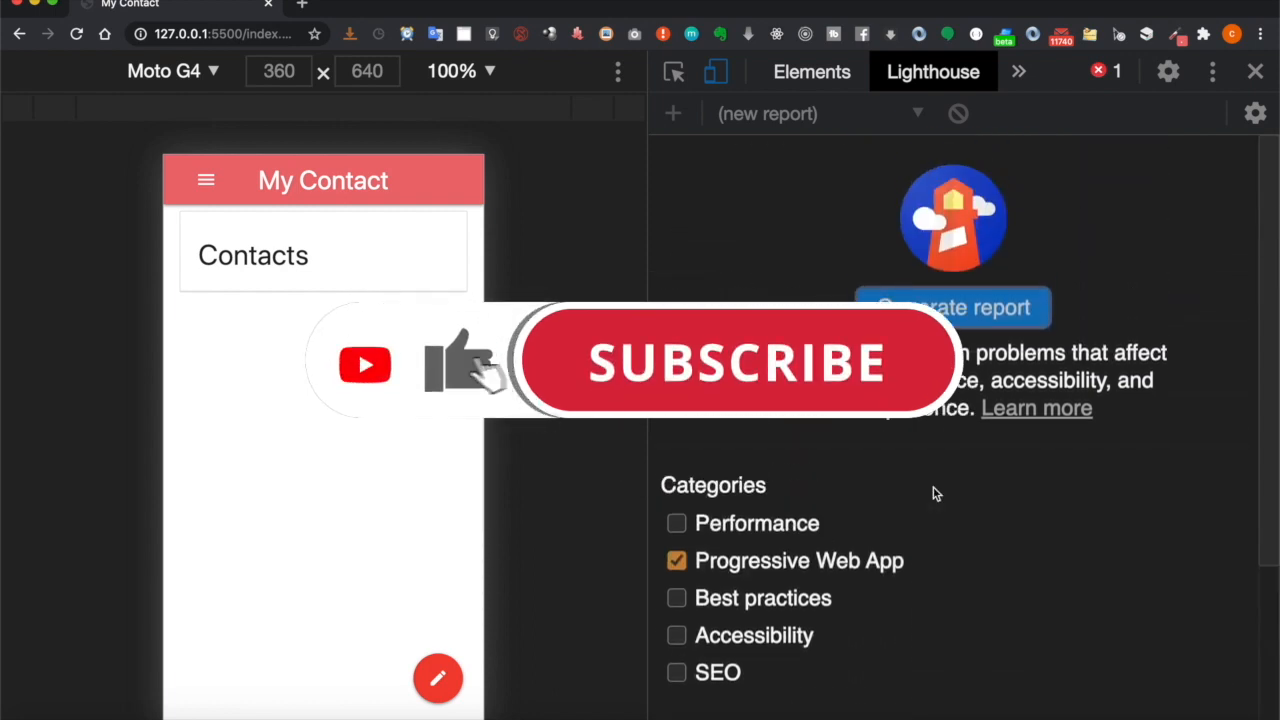
- Generate the PWA report and review the failing splash screen and theme color checks
{"action": "left_click", "coordinate": [952, 308]}
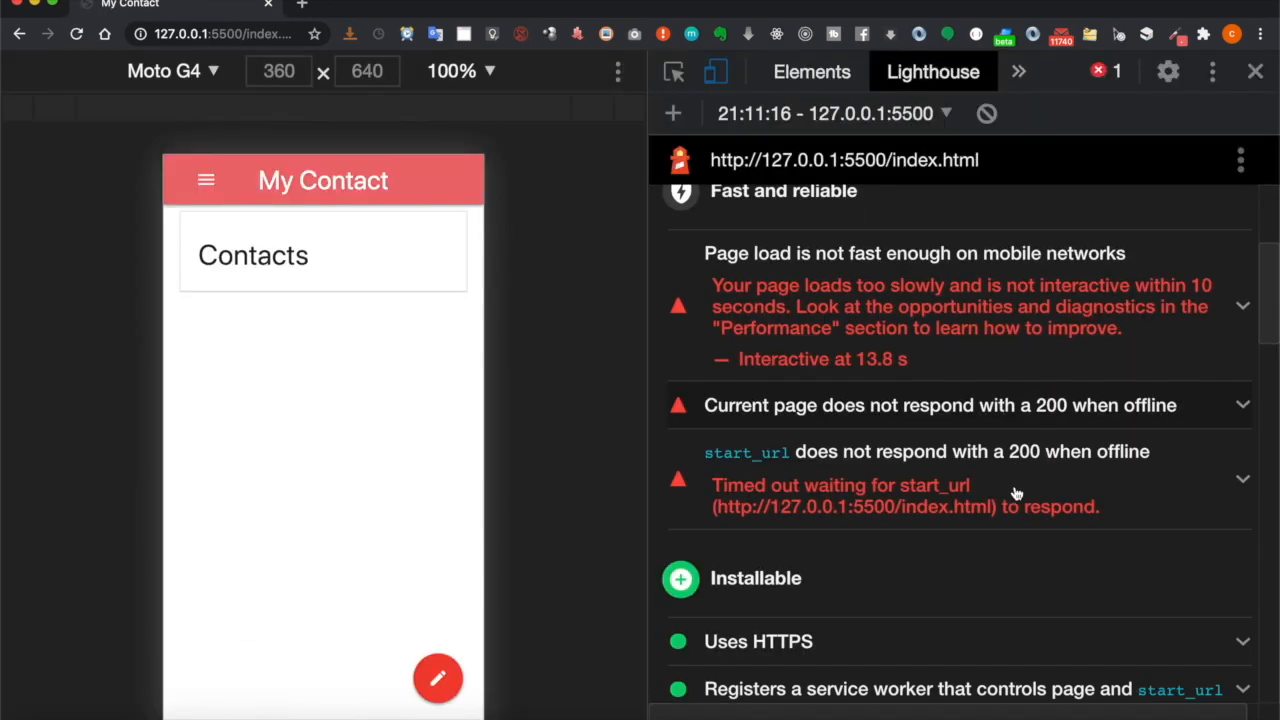
{"action": "scroll", "scroll_direction": "down", "scroll_amount": 3}
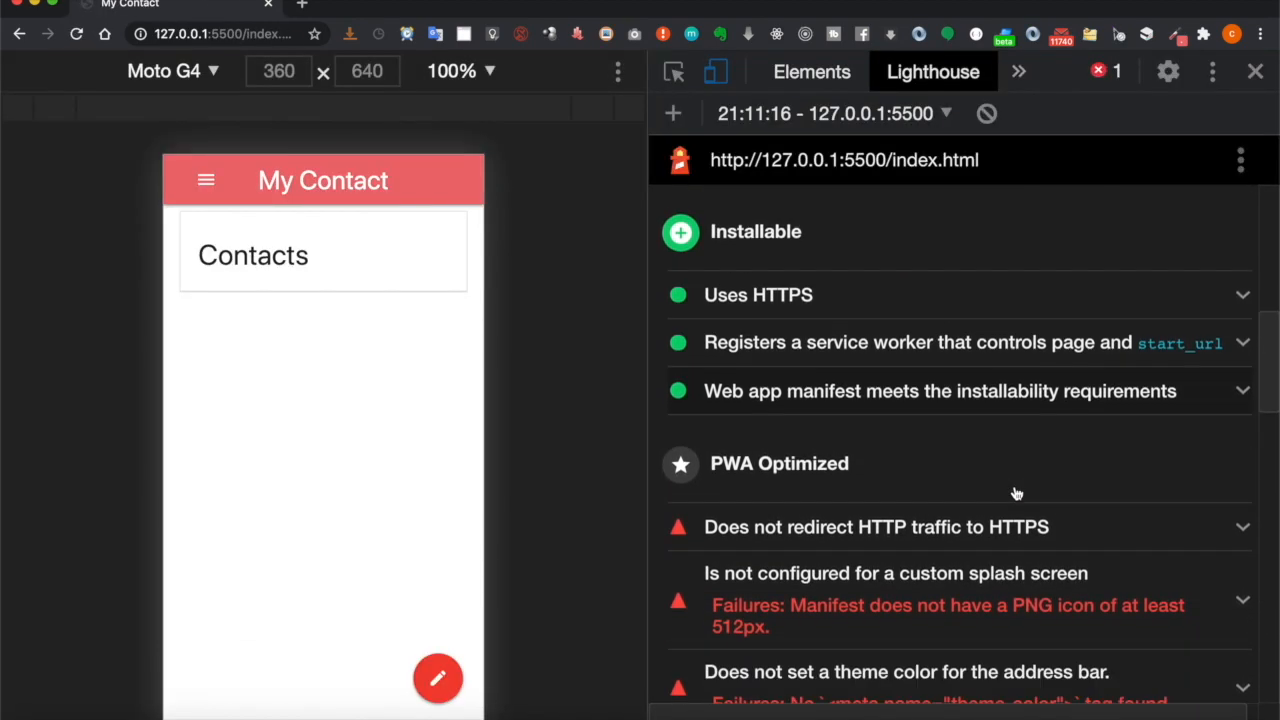
{"action": "scroll", "scroll_direction": "down", "scroll_amount": 3}
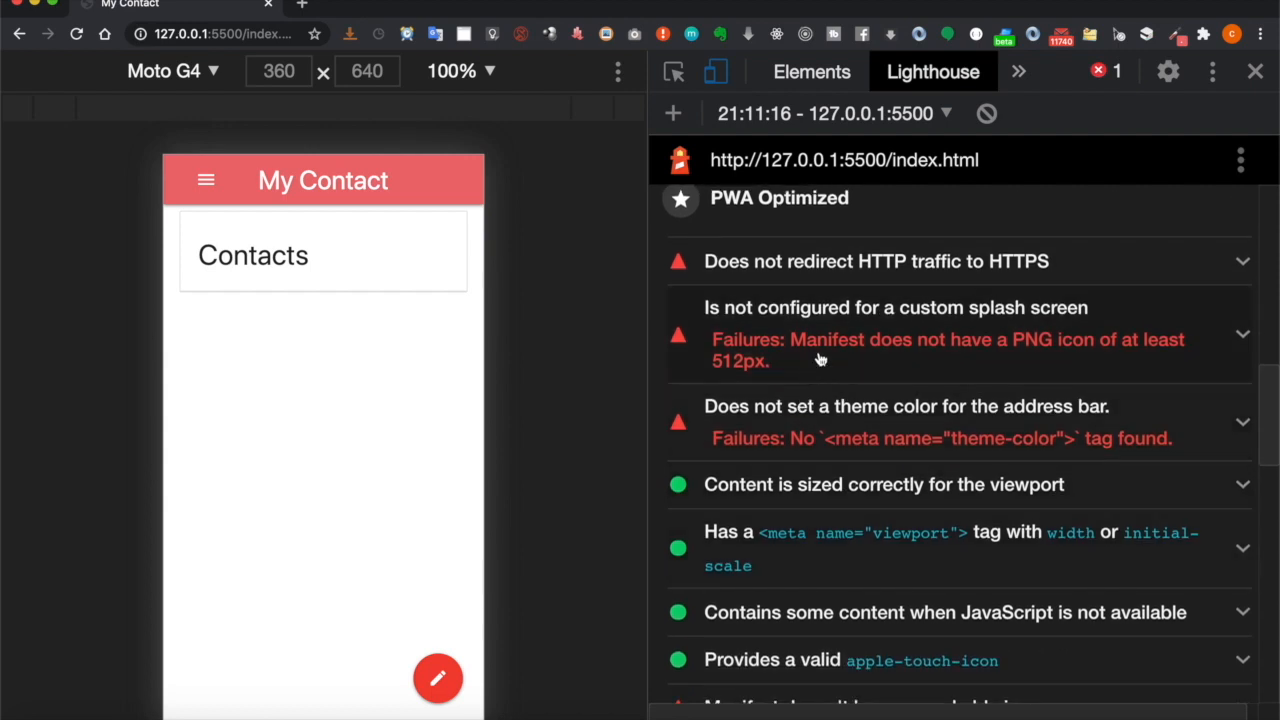
{"action": "mouse_move", "coordinate": [1050, 364]}
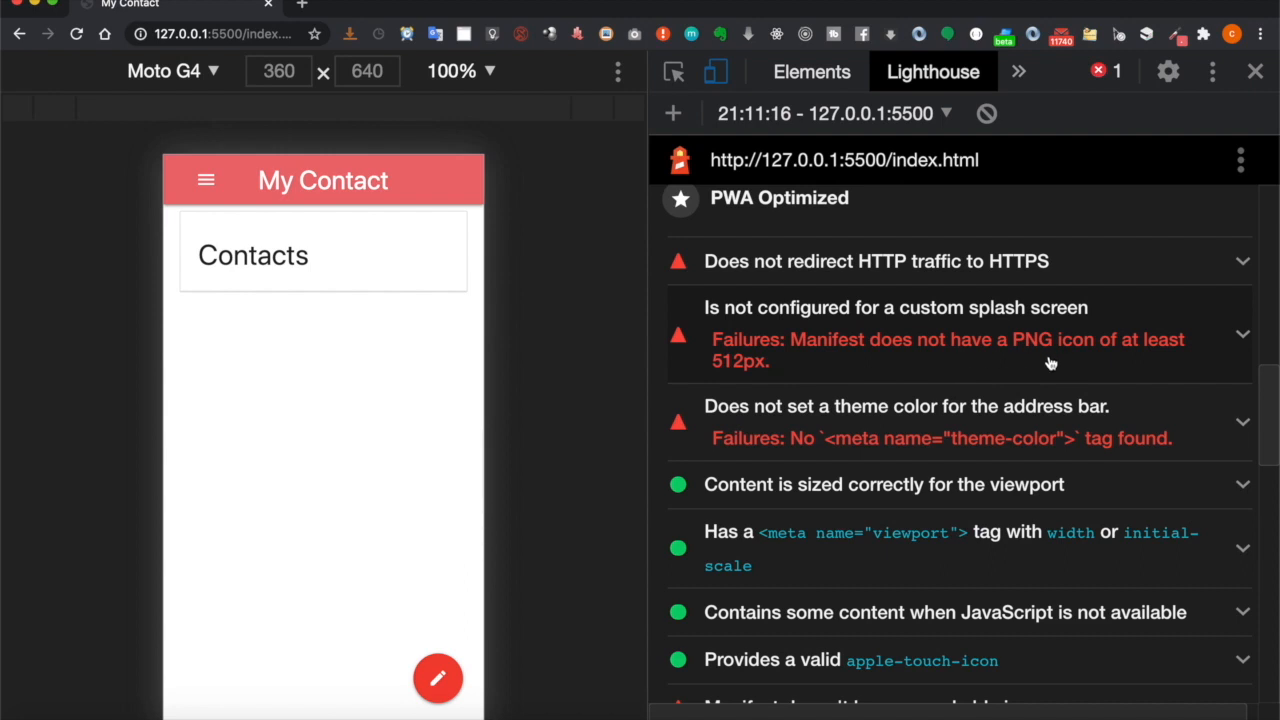
{"action": "mouse_move", "coordinate": [710, 376]}
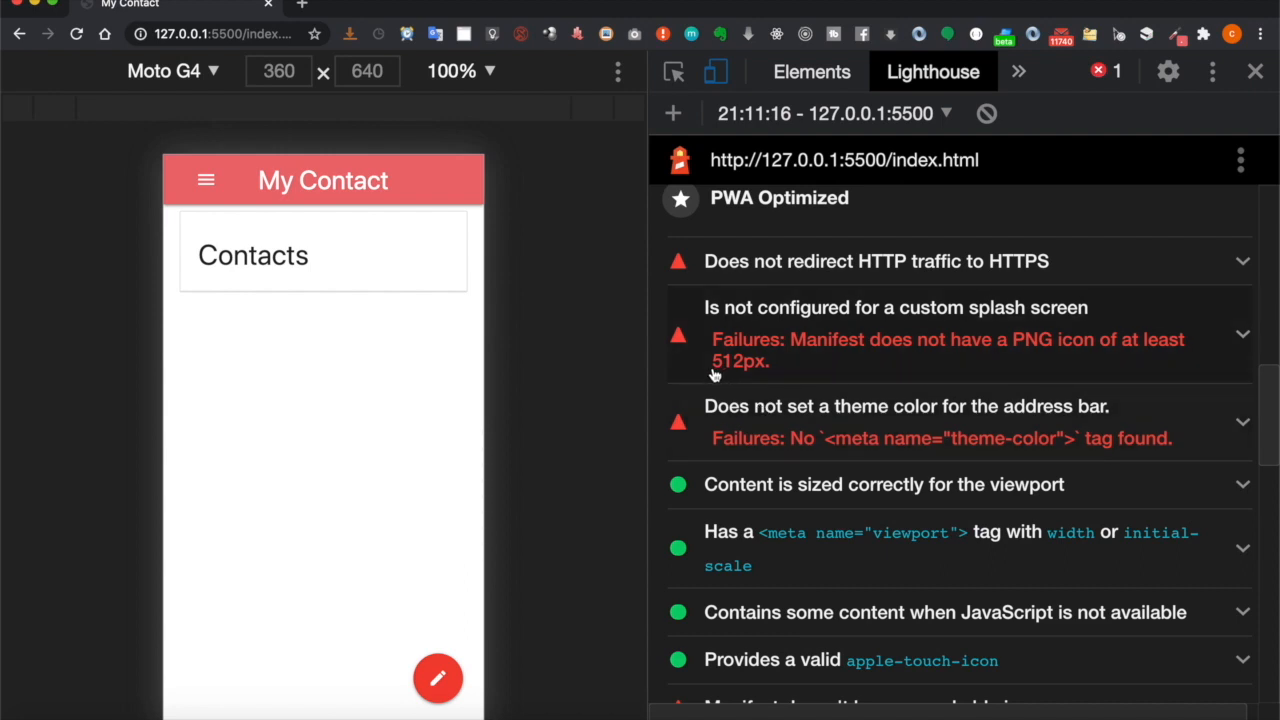
{"action": "mouse_move", "coordinate": [756, 384]}
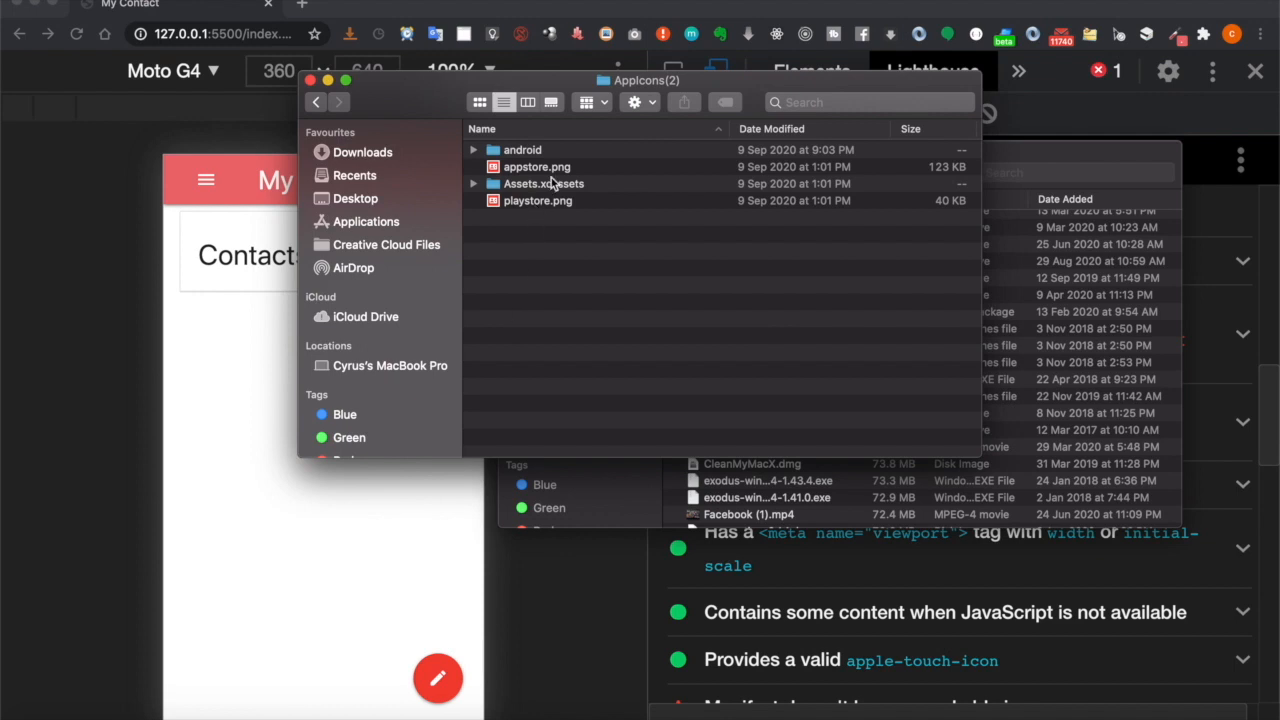
{"action": "mouse_move", "coordinate": [556, 172]}
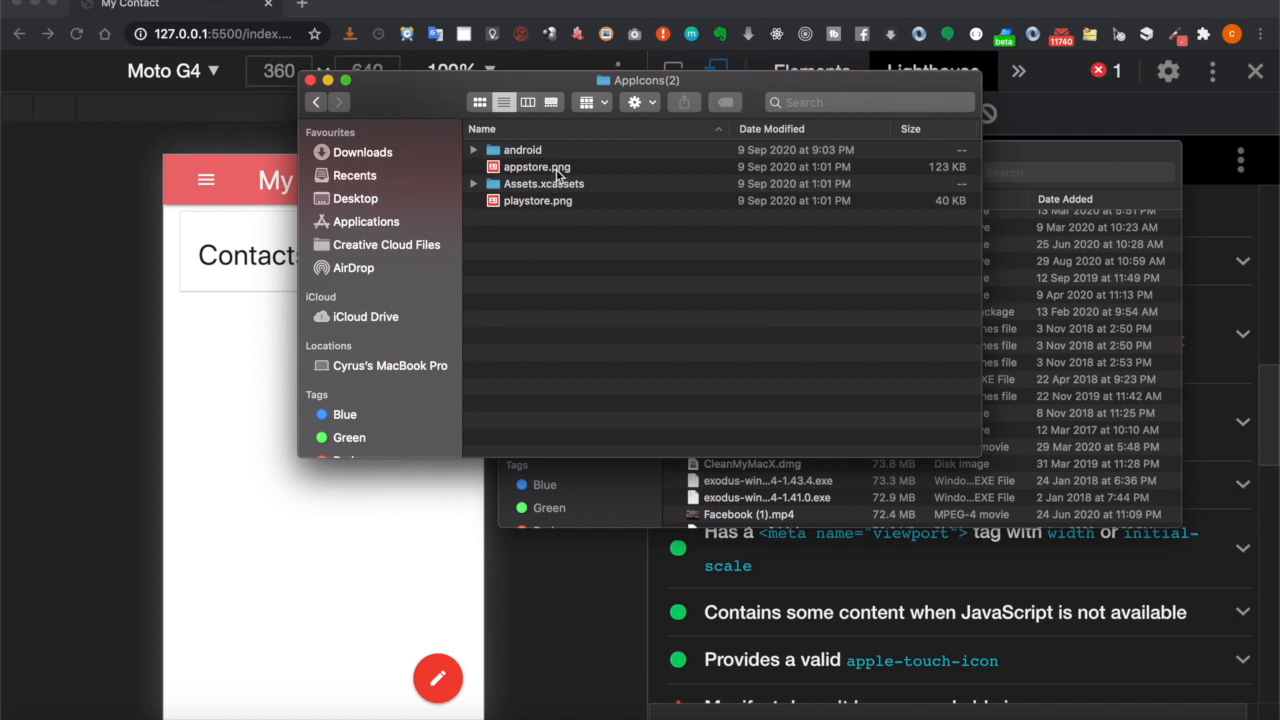
- View Get Info for appstore.png (1024×1024 PNG) and playstore.png in the AppIcons(2) folder
{"action": "left_click", "coordinate": [536, 168]}
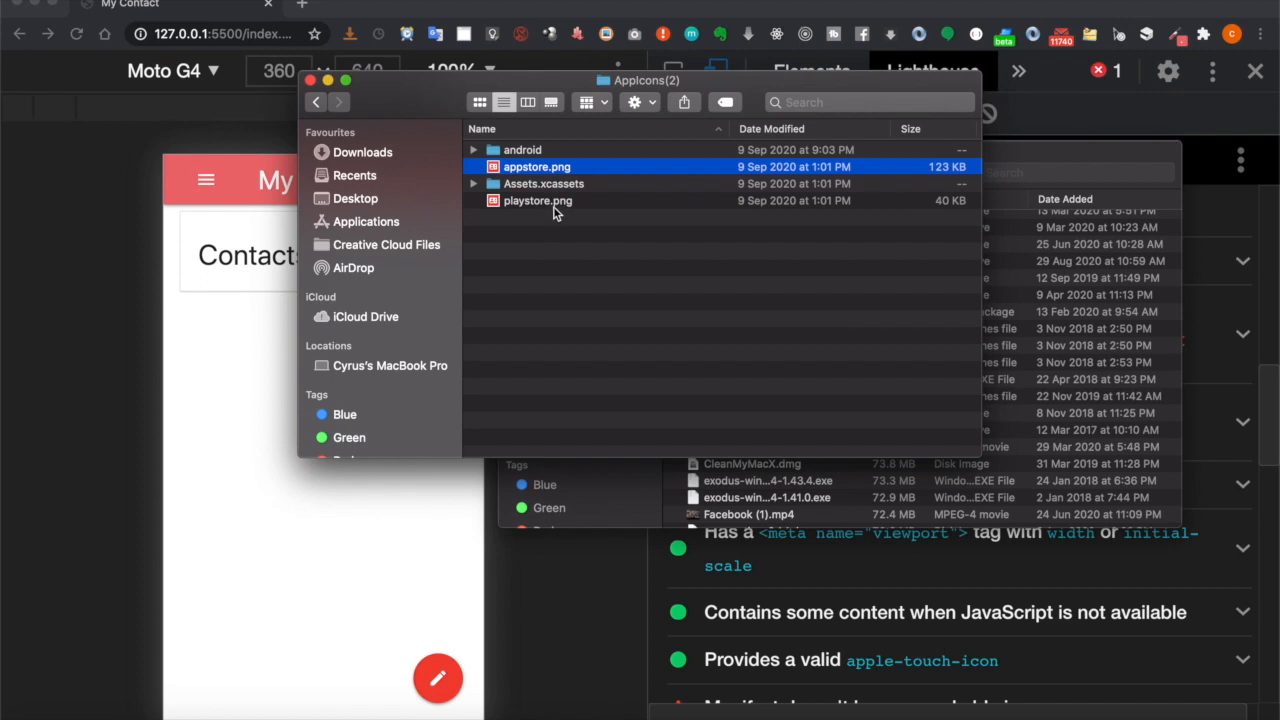
{"action": "right_click", "coordinate": [536, 166]}
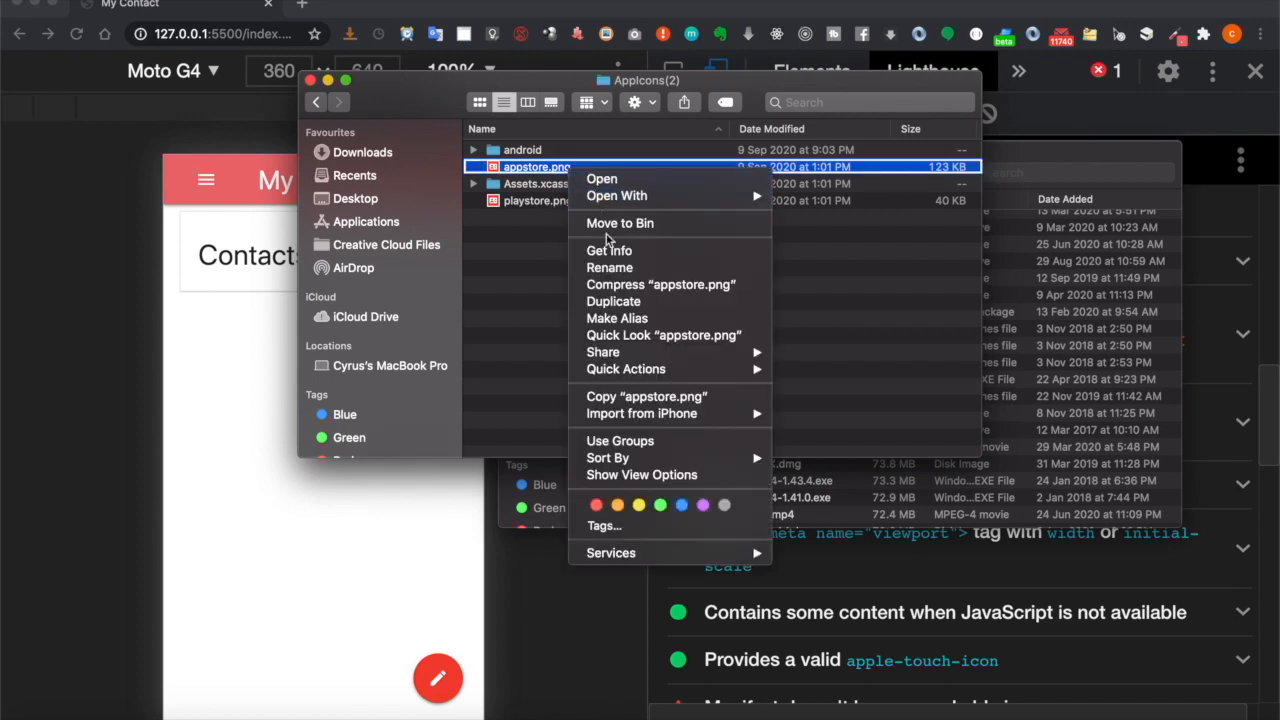
{"action": "left_click", "coordinate": [608, 250]}
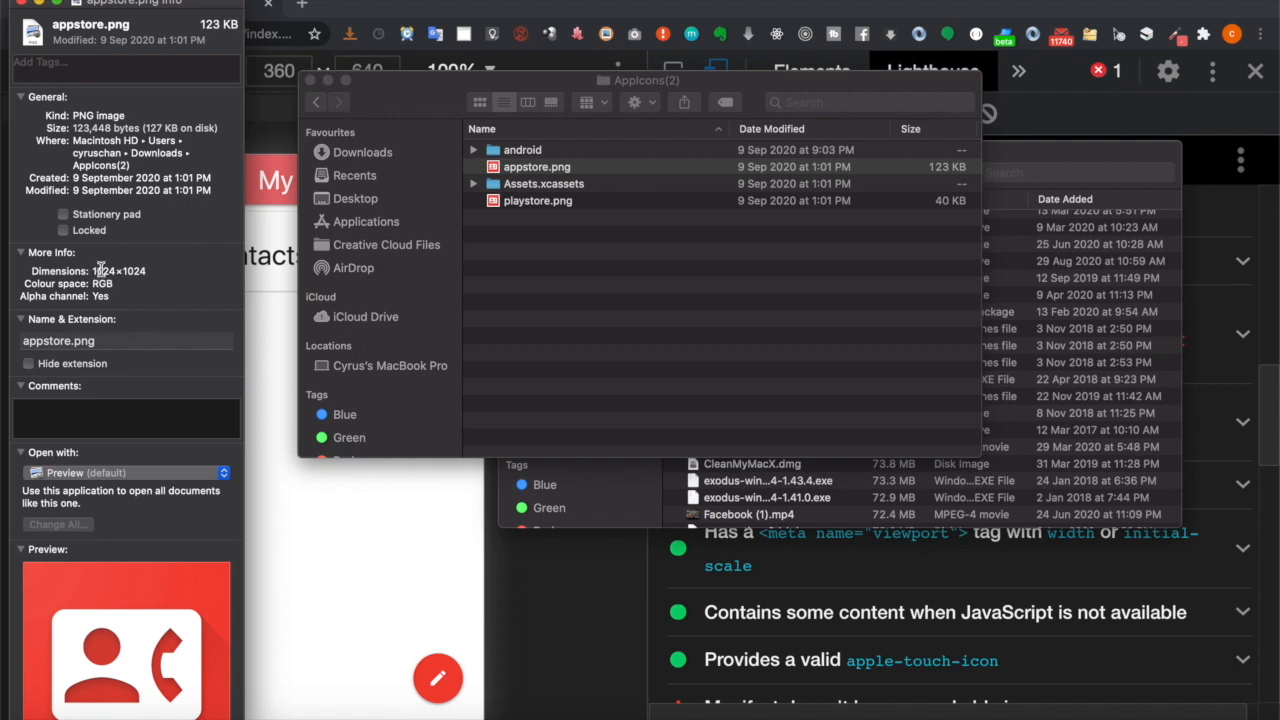
{"action": "left_click", "coordinate": [536, 200]}
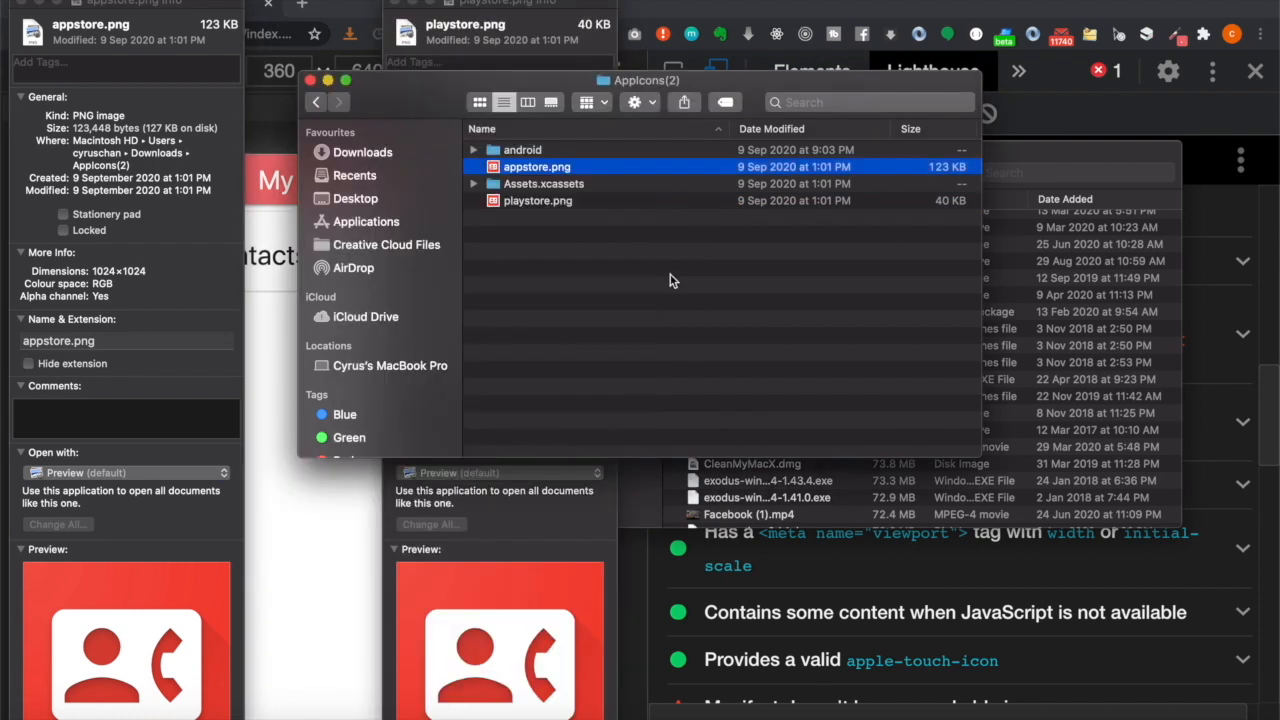
{"action": "left_click", "coordinate": [536, 200]}
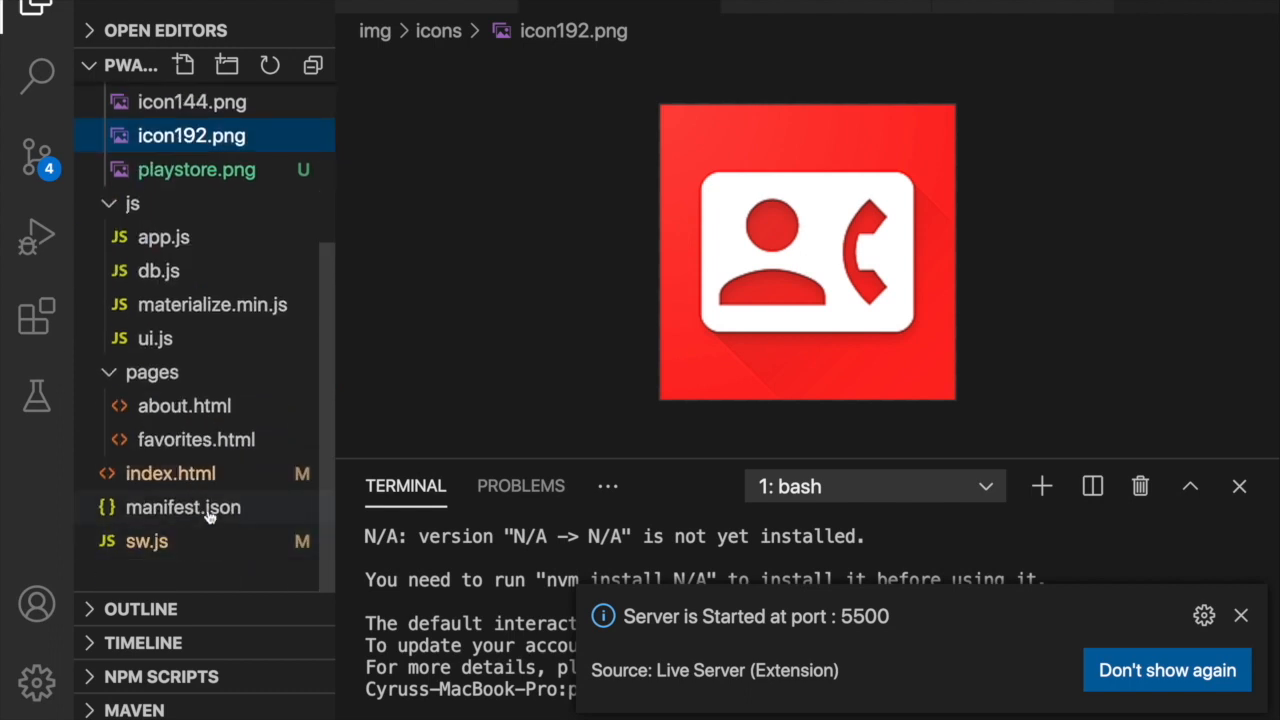
- Add an icons entry for /img/icons/playstore.png in manifest.json and bring appstore.png into img/icons
{"action": "left_click", "coordinate": [184, 508]}
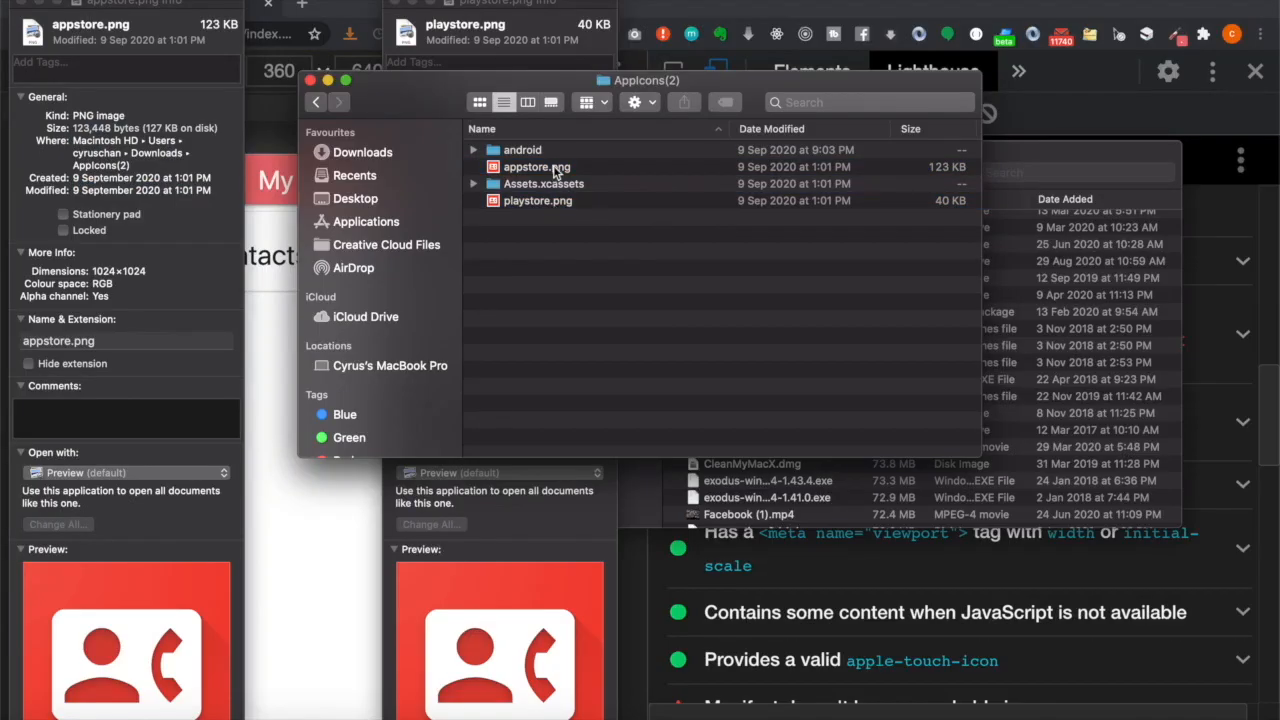
{"action": "left_click", "coordinate": [536, 200]}
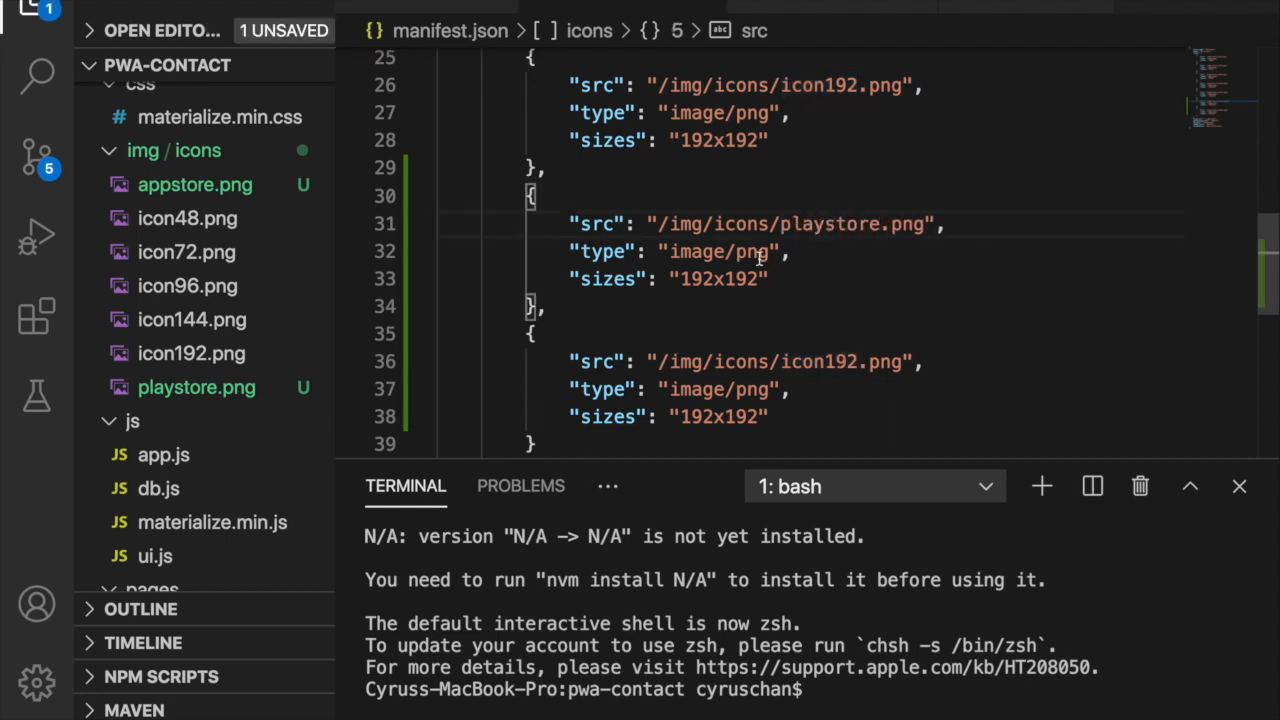
- Set playstore.png sizes to 512x512 and enter the larger size for the appstore.png entry
{"action": "double_click", "coordinate": [718, 280]}
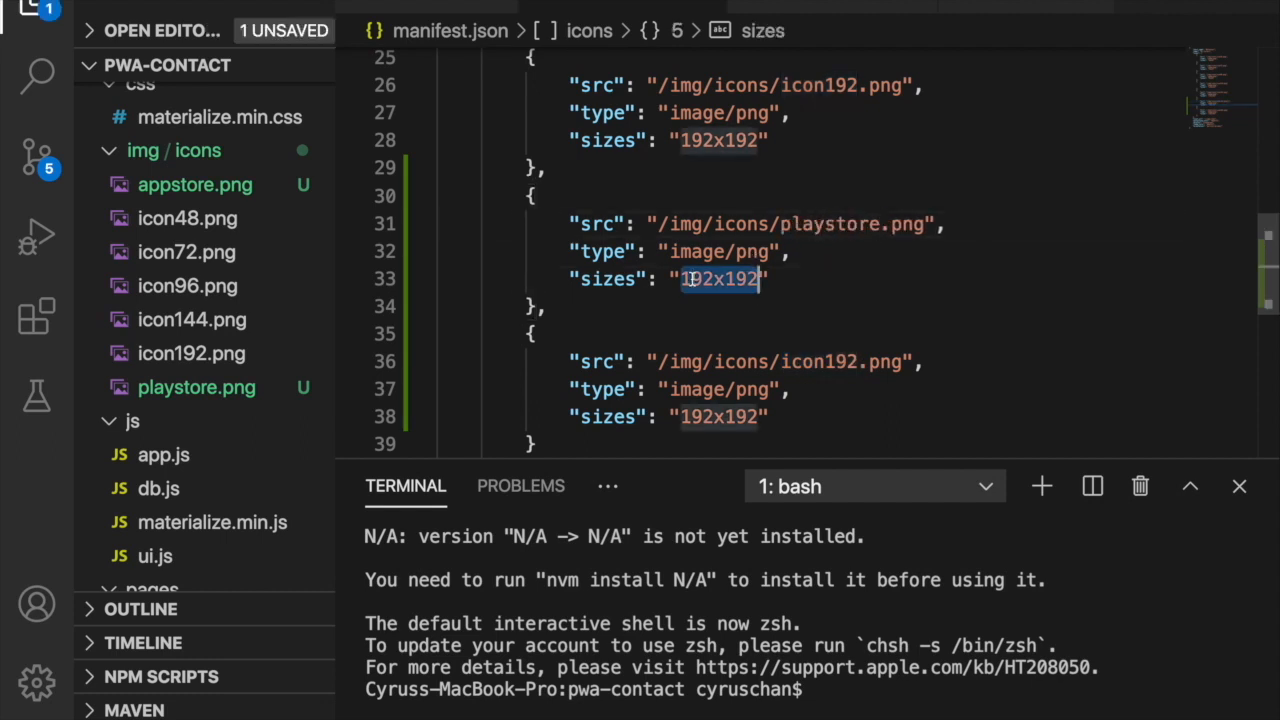
{"action": "type", "text": "512"}
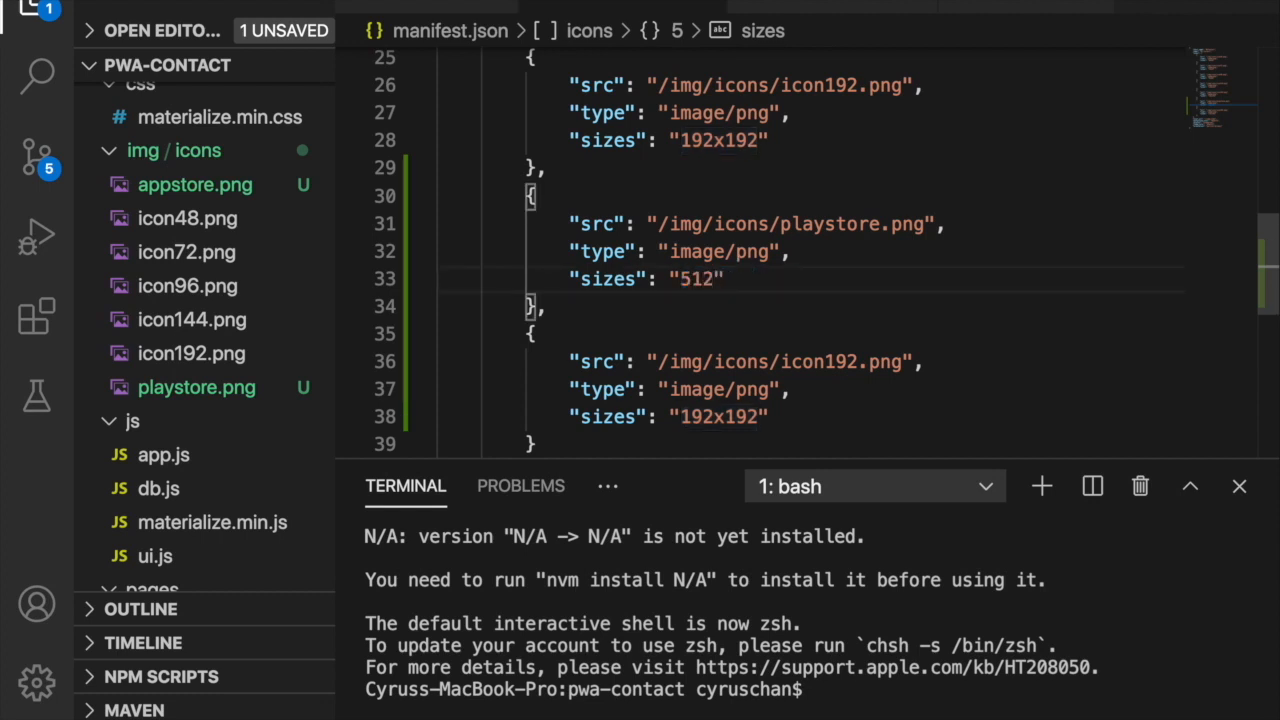
{"action": "type", "text": "x512"}
{"action": "left_click", "coordinate": [744, 362]}
{"action": "type", "text": "appstore"}
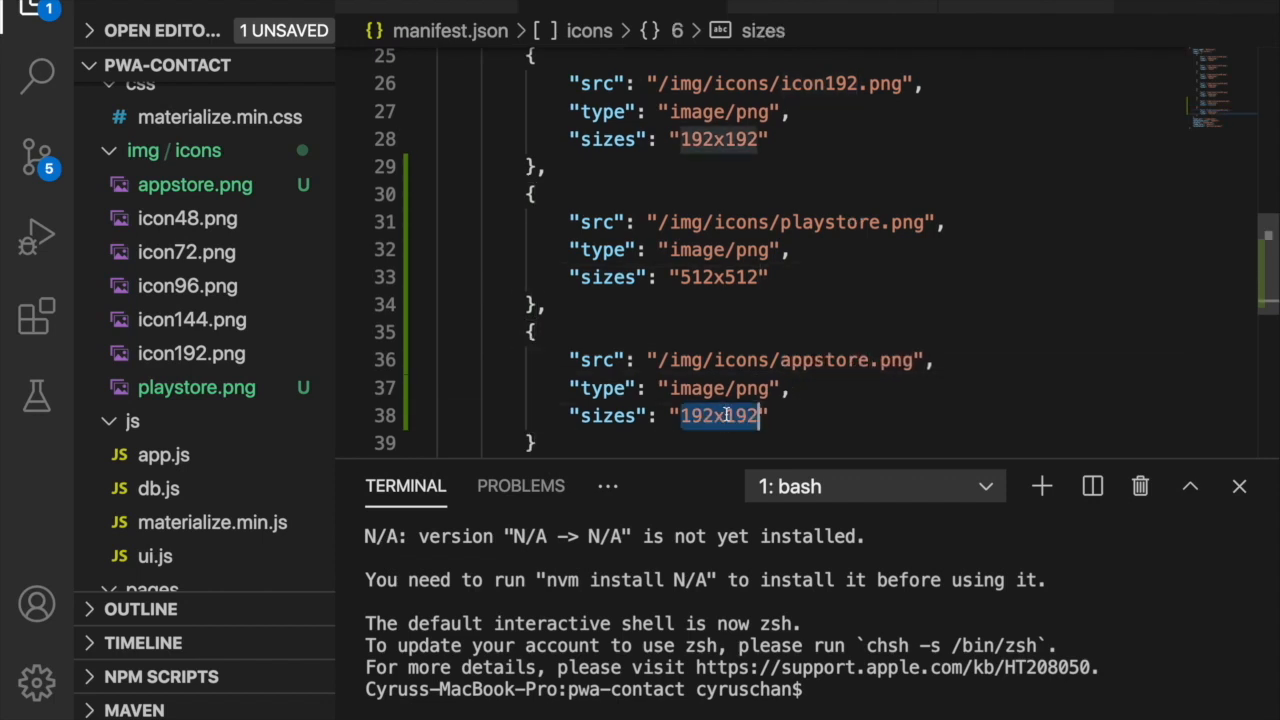
{"action": "type", "text": "10"}
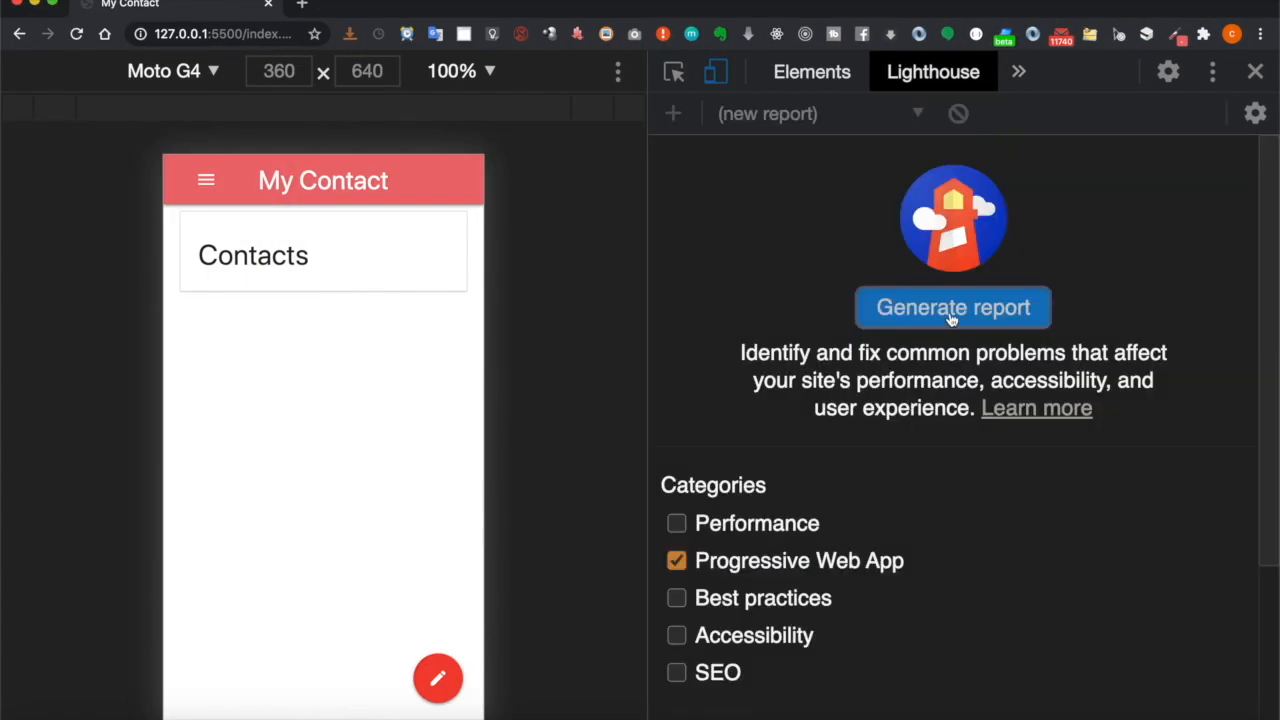
- Generate a fresh PWA report showing the custom splash screen check passing
{"action": "left_click", "coordinate": [952, 308]}
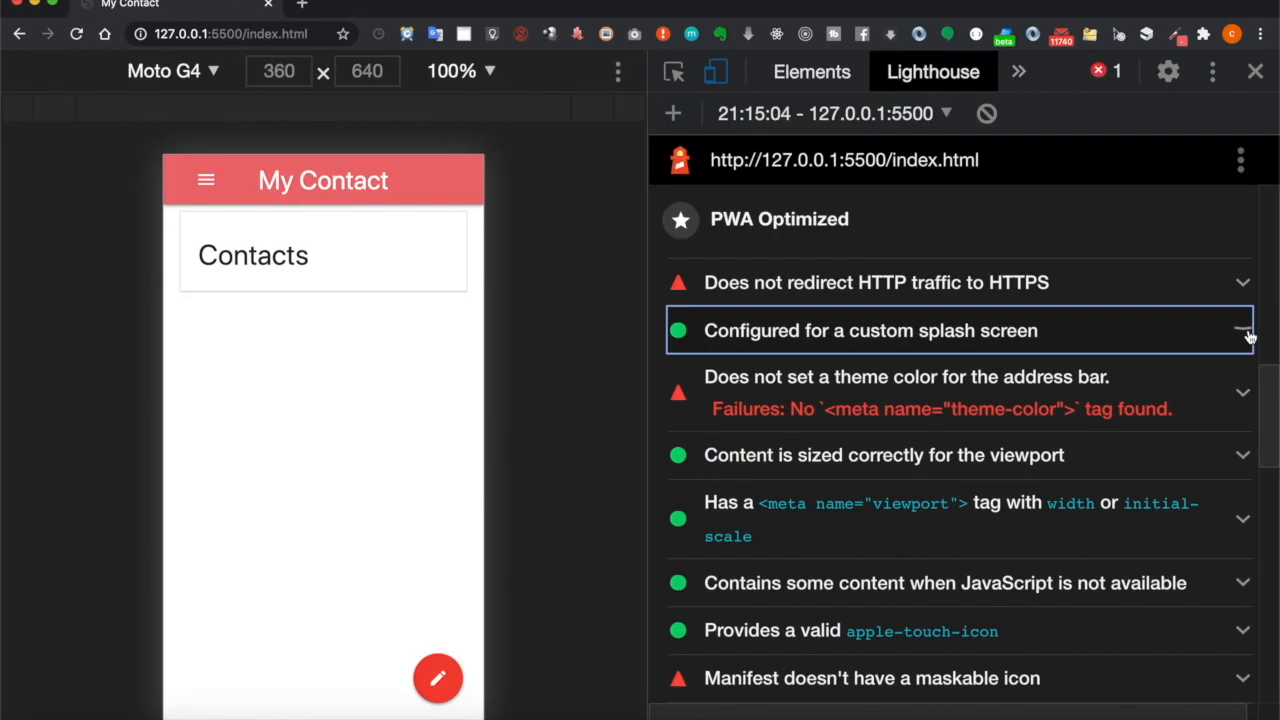
{"action": "mouse_move", "coordinate": [718, 322]}
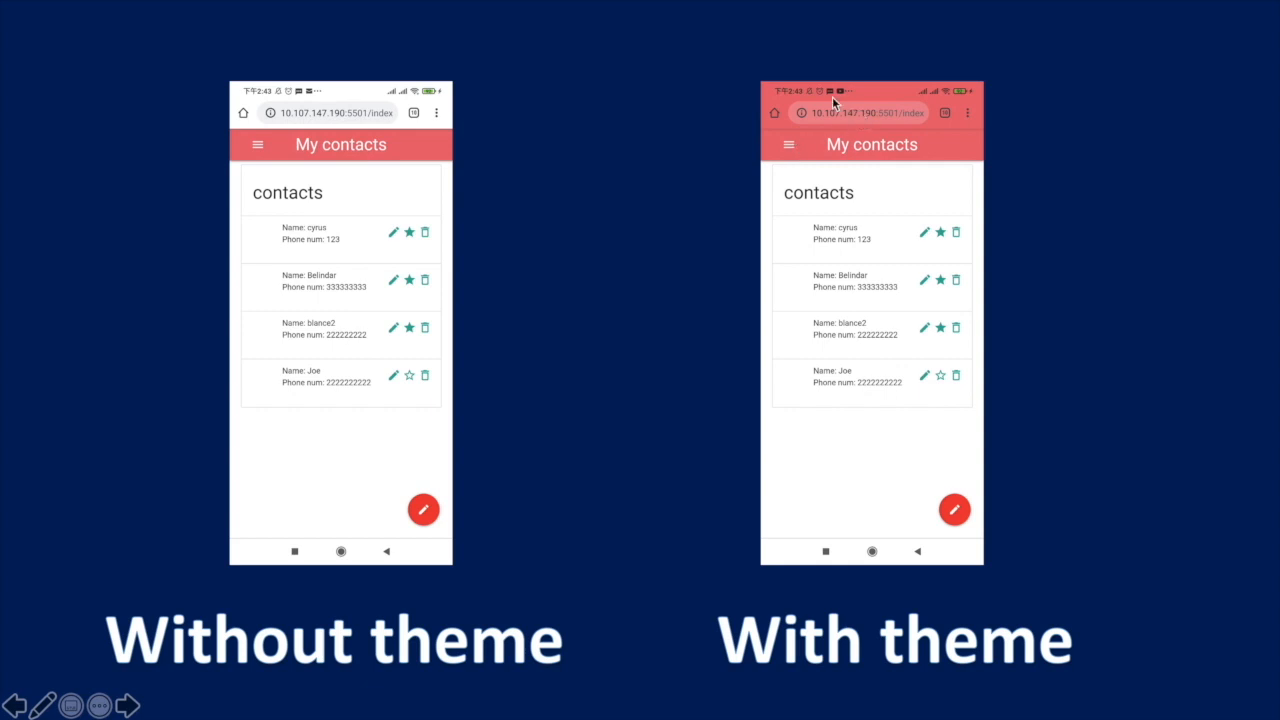
{"action": "mouse_move", "coordinate": [792, 96]}
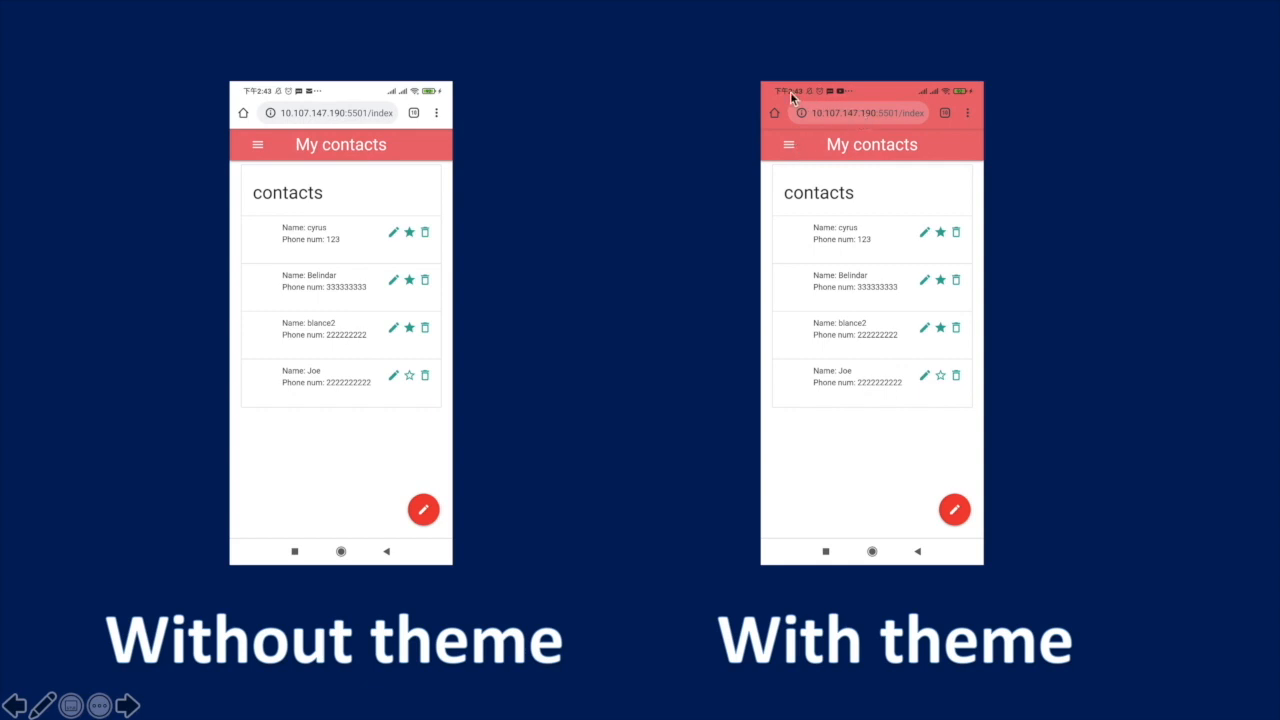
{"action": "mouse_move", "coordinate": [792, 100]}
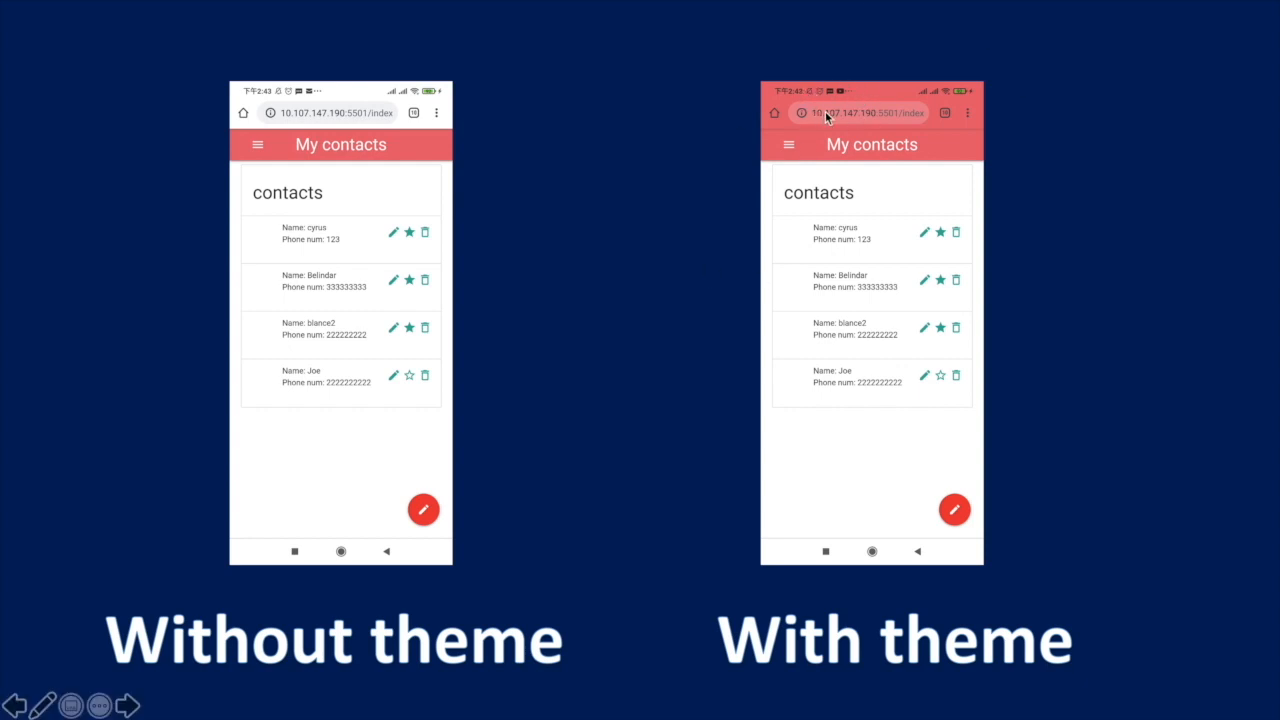
{"action": "mouse_move", "coordinate": [756, 540]}
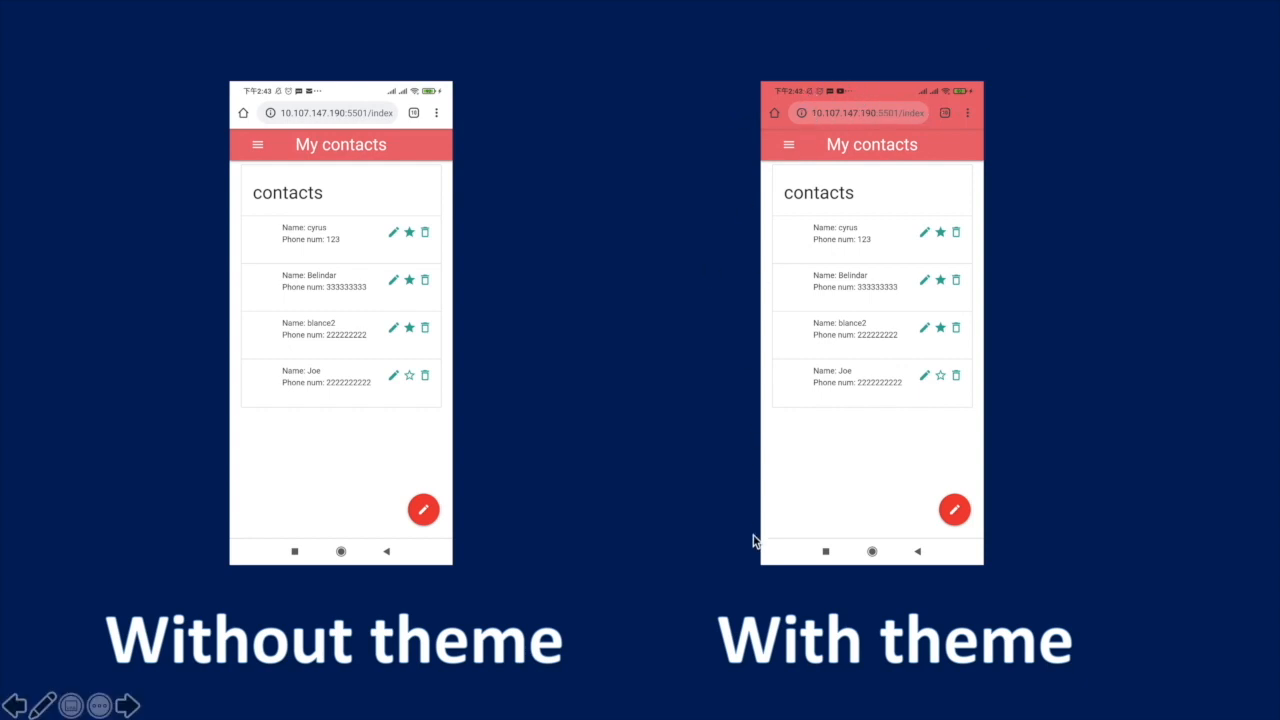
{"action": "mouse_move", "coordinate": [988, 608]}
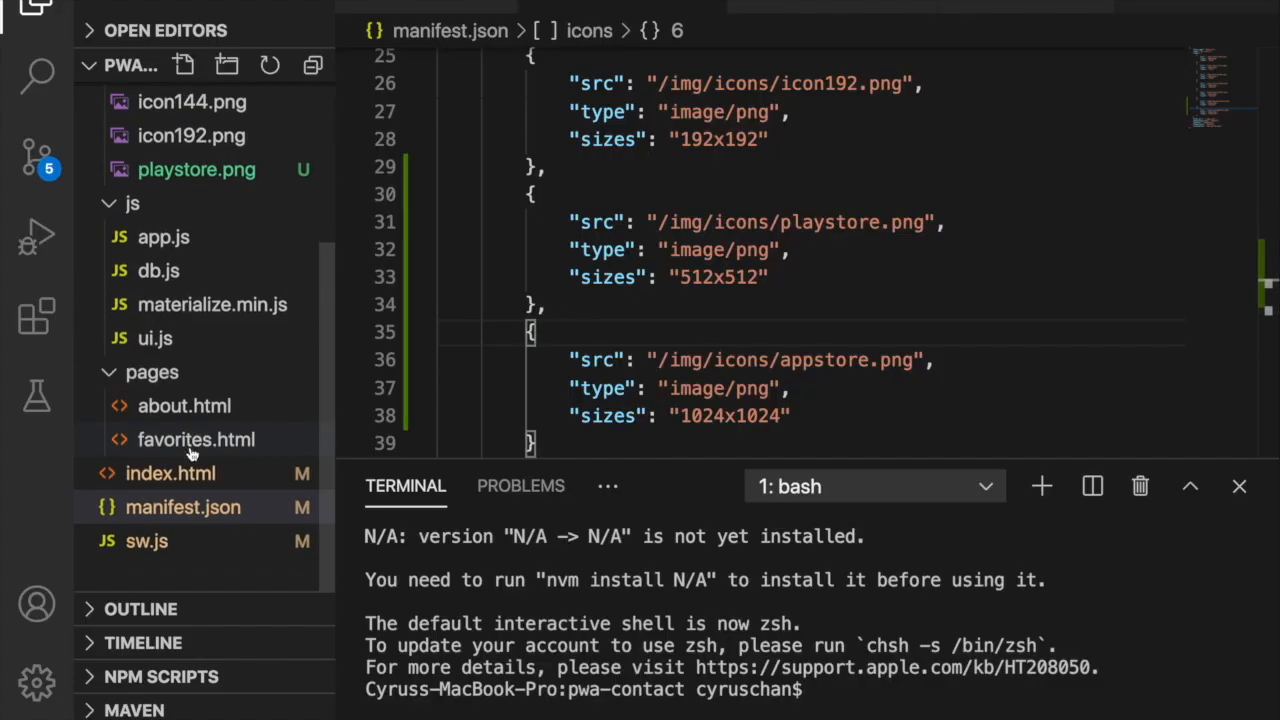
- Add <meta name="theme-color" content=""> to the head of index.html
{"action": "left_click", "coordinate": [170, 472]}
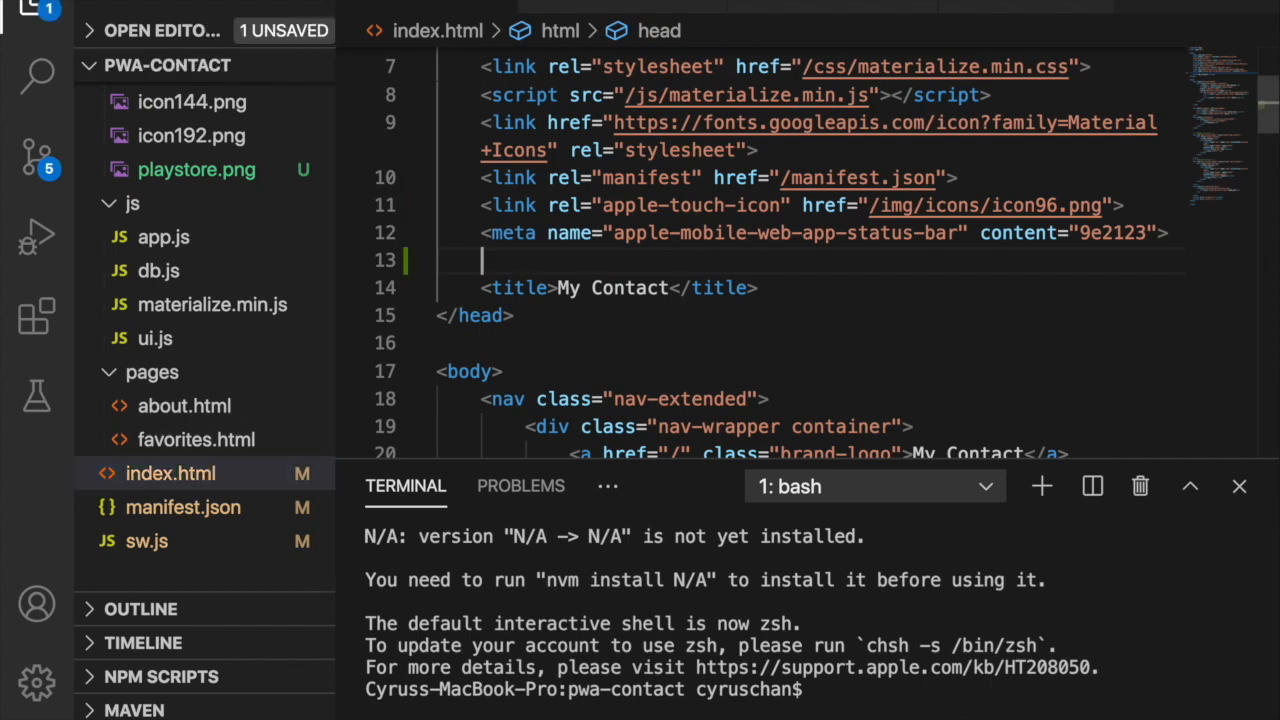
{"action": "type", "text": "<meta name=\"theme-color\" content=>"}
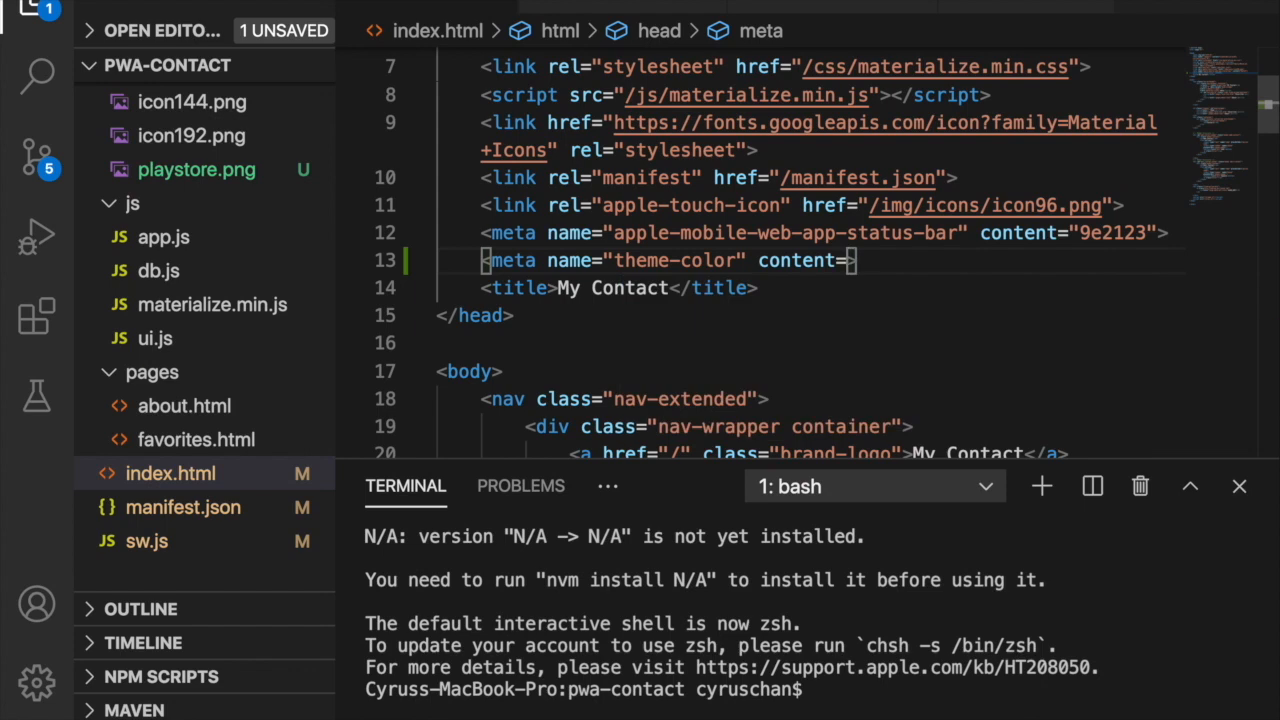
{"action": "type", "text": "\"\""}
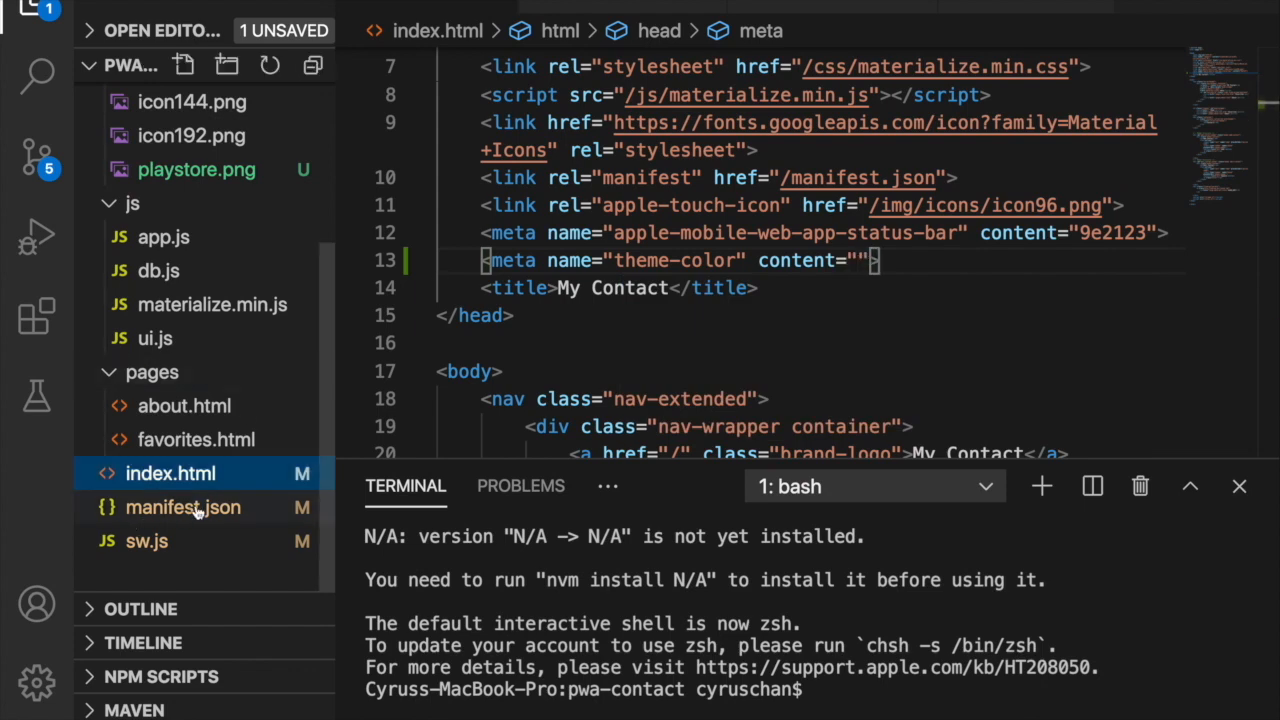
- Copy #ee6f72 from background_color in manifest.json into the theme-color content value
{"action": "left_click", "coordinate": [184, 508]}
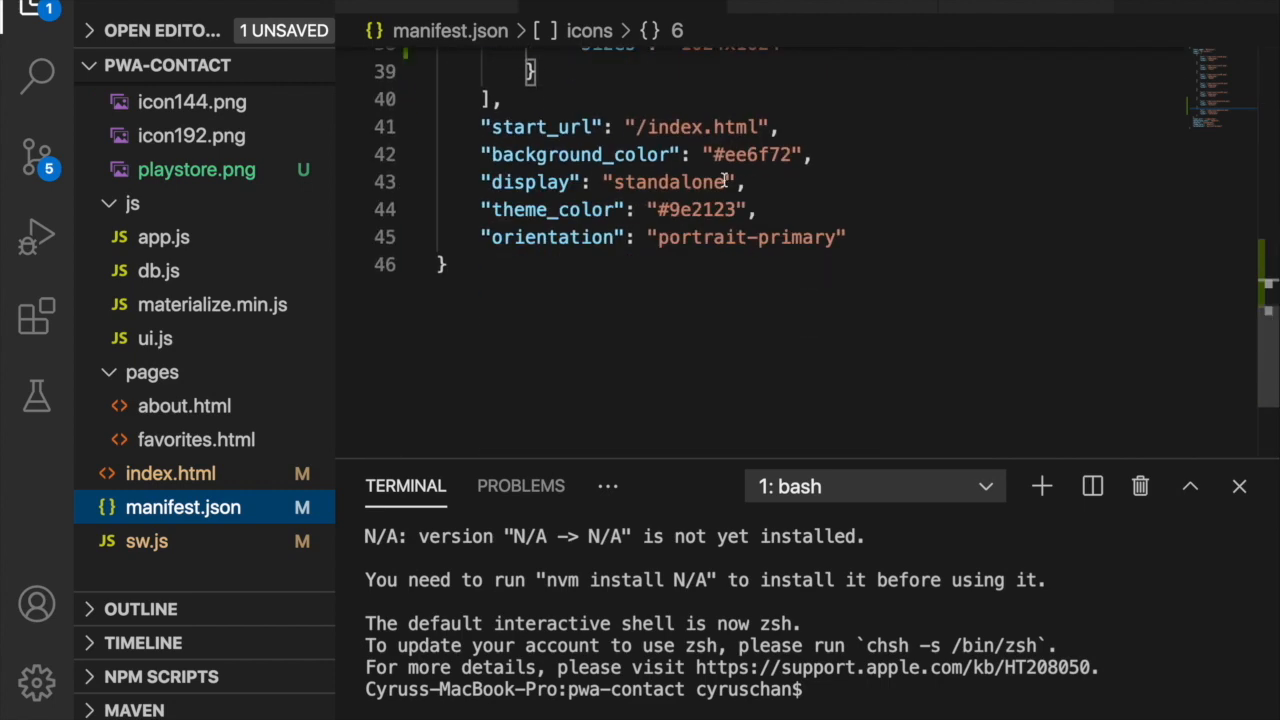
{"action": "double_click", "coordinate": [730, 156]}
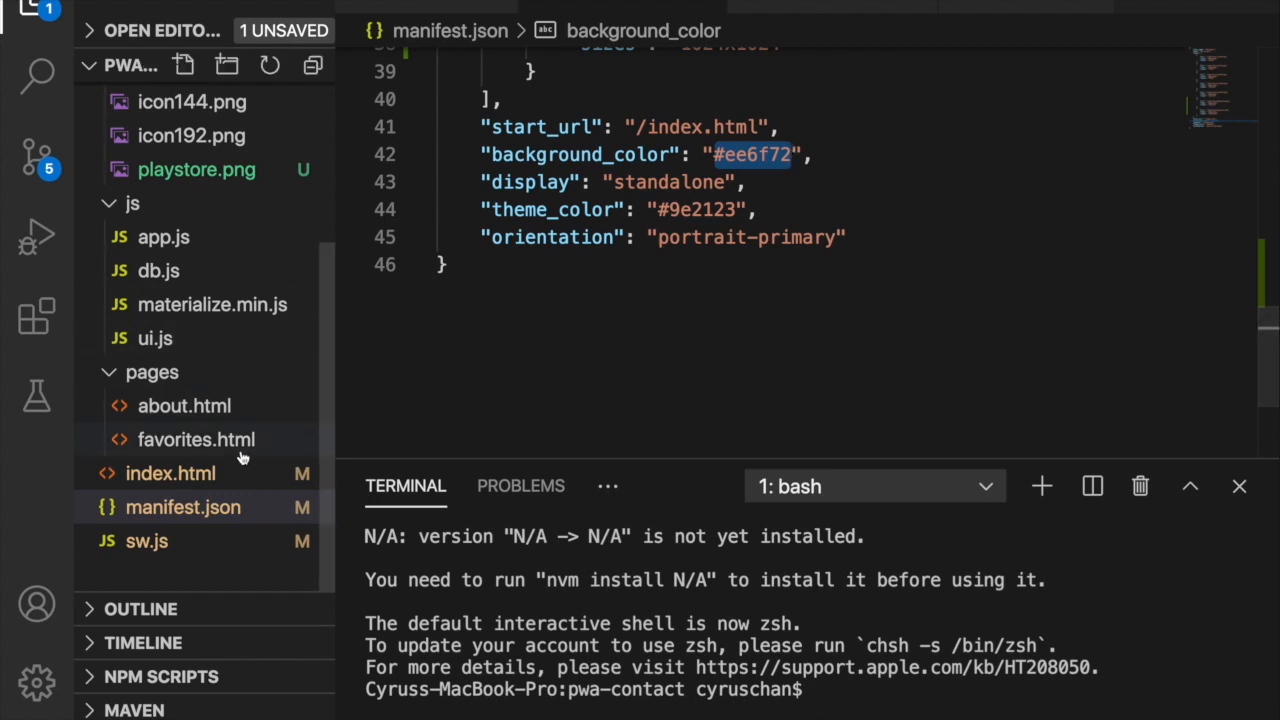
{"action": "left_click", "coordinate": [170, 472]}
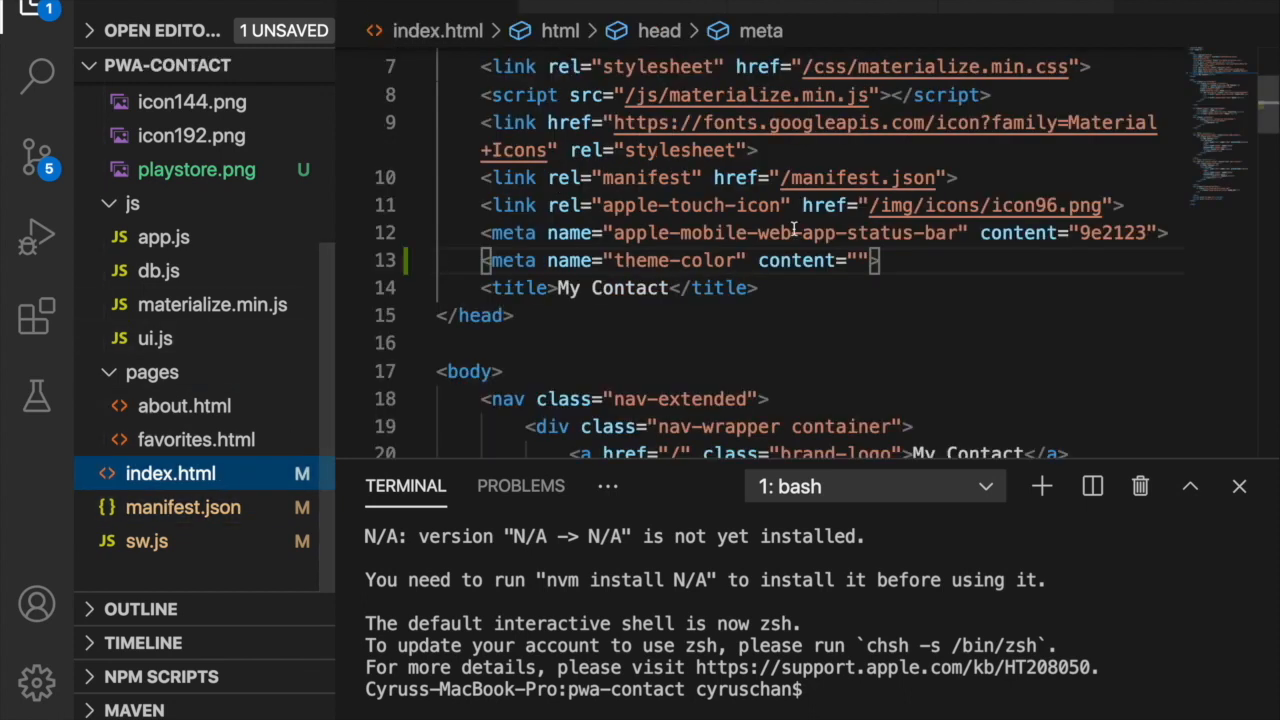
{"action": "type", "text": "#ee6f72"}
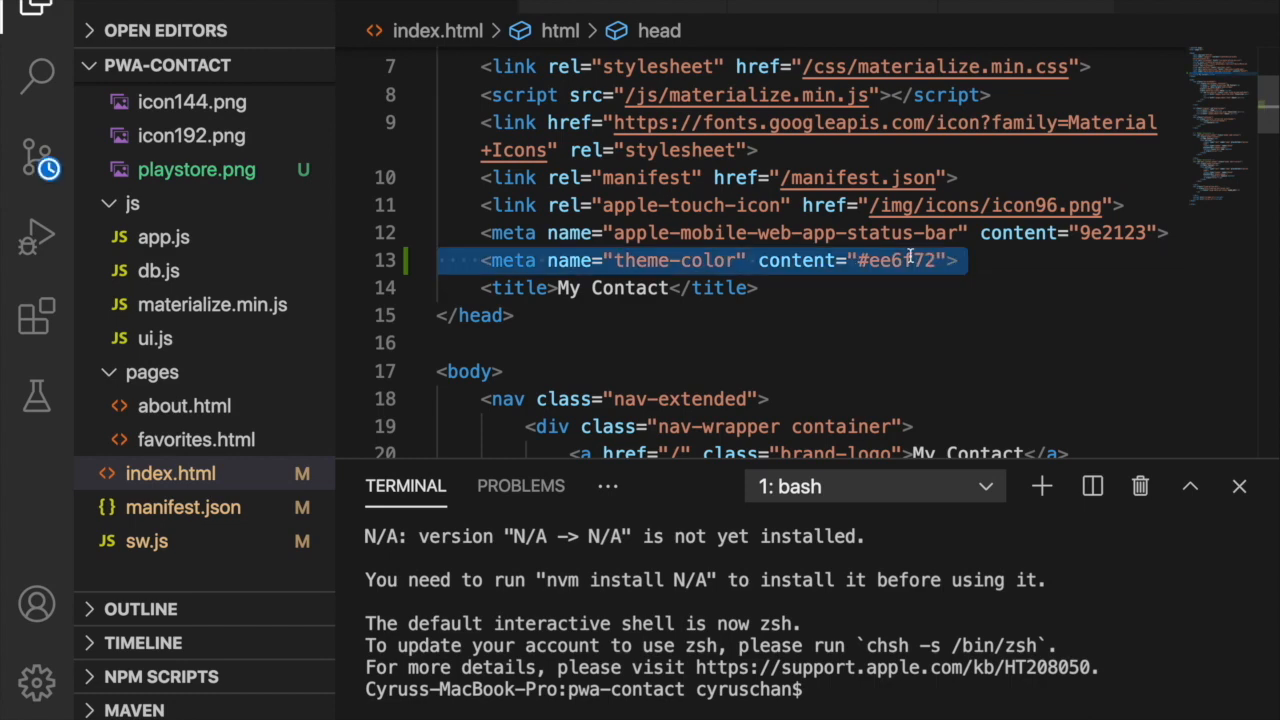
{"action": "left_click", "coordinate": [196, 440]}
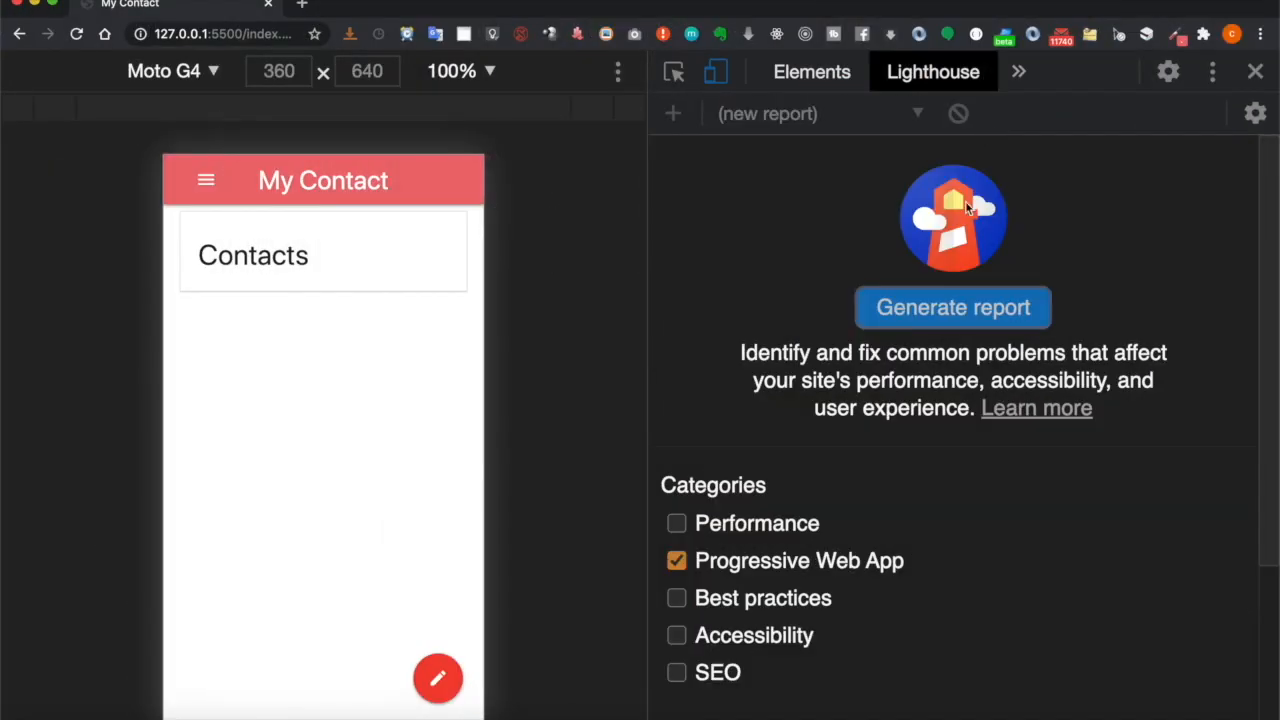
- Generate the PWA report and expand 'Manifest doesn't have a maskable icon' under PWA Optimized
{"action": "left_click", "coordinate": [952, 308]}
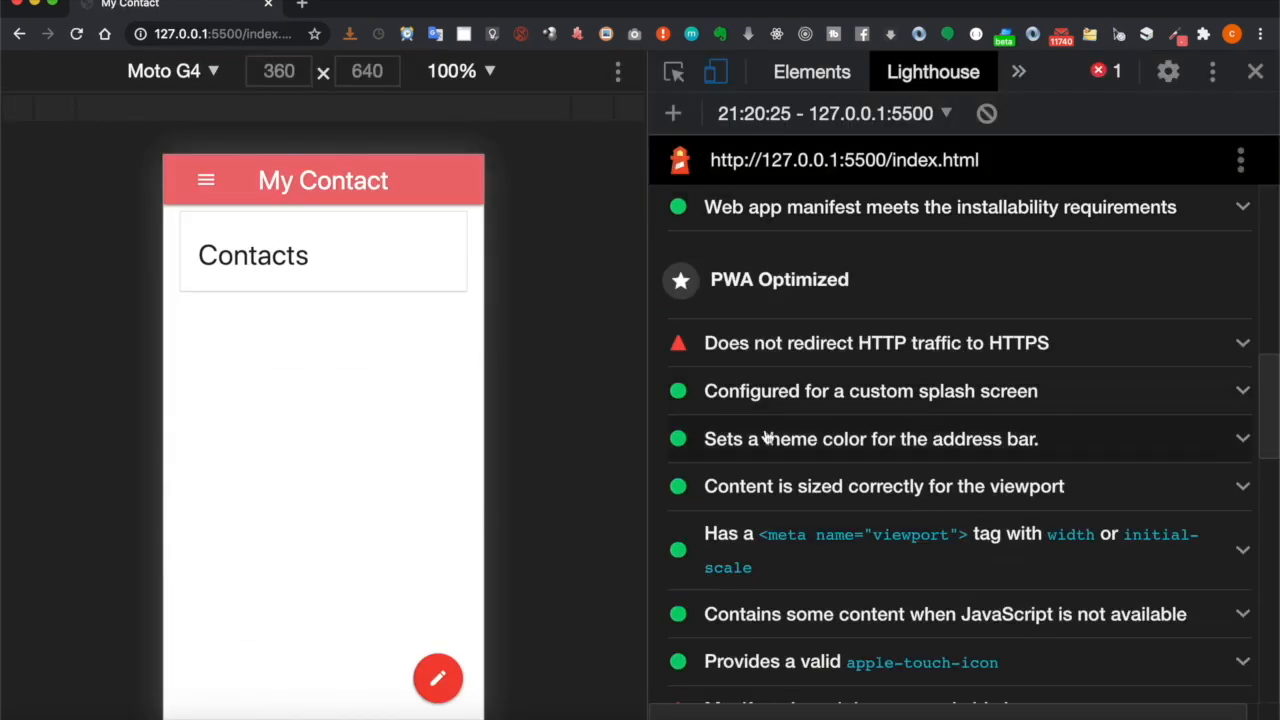
{"action": "mouse_move", "coordinate": [1012, 458]}
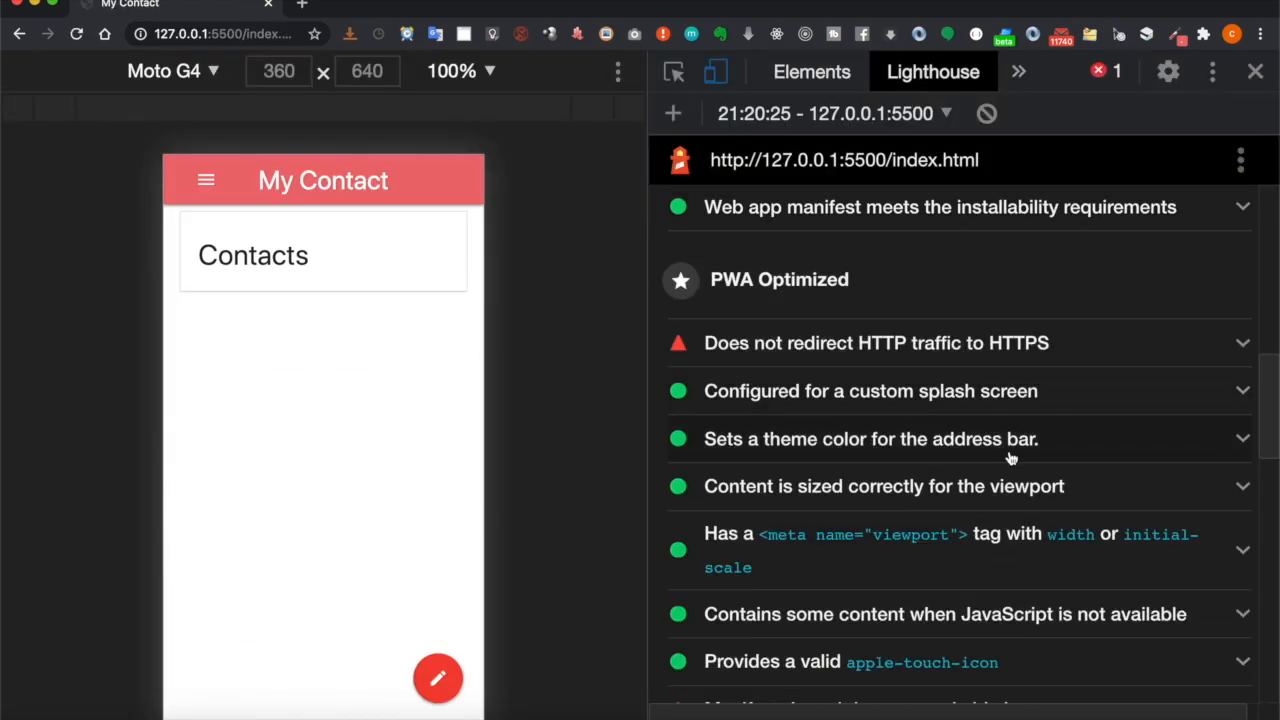
{"action": "scroll", "scroll_direction": "down", "scroll_amount": 3}
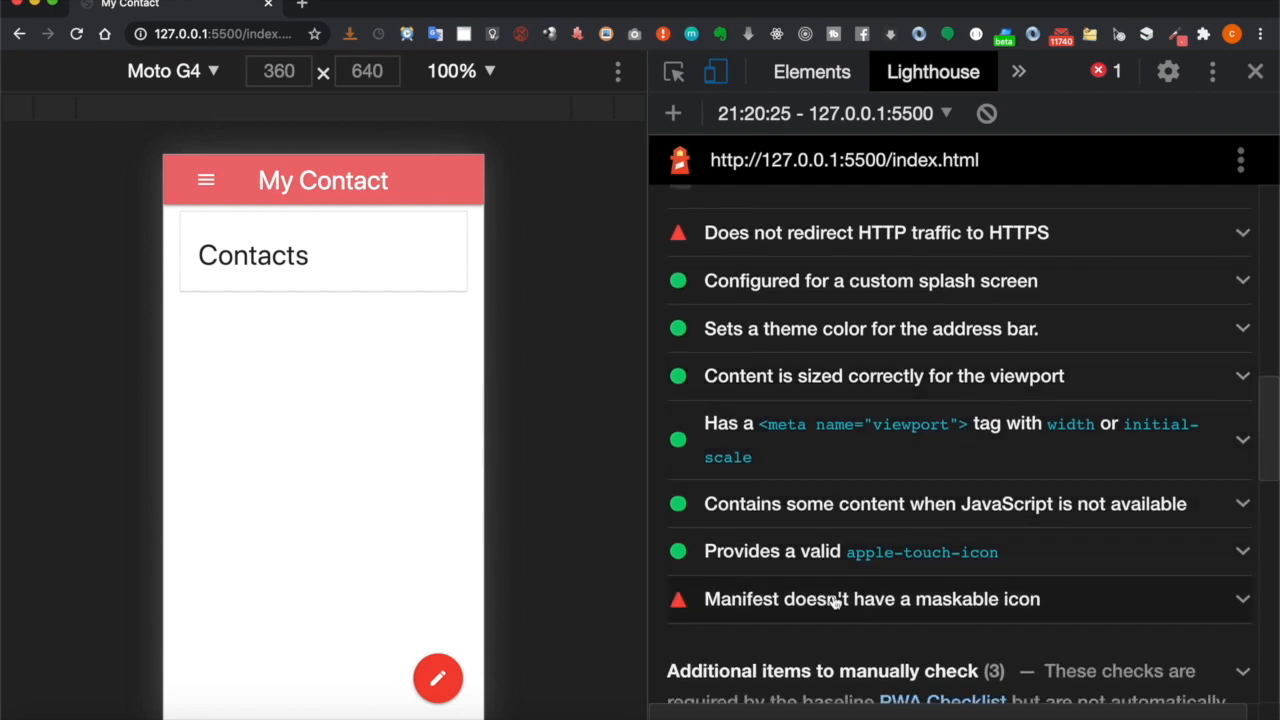
{"action": "mouse_move", "coordinate": [928, 620]}
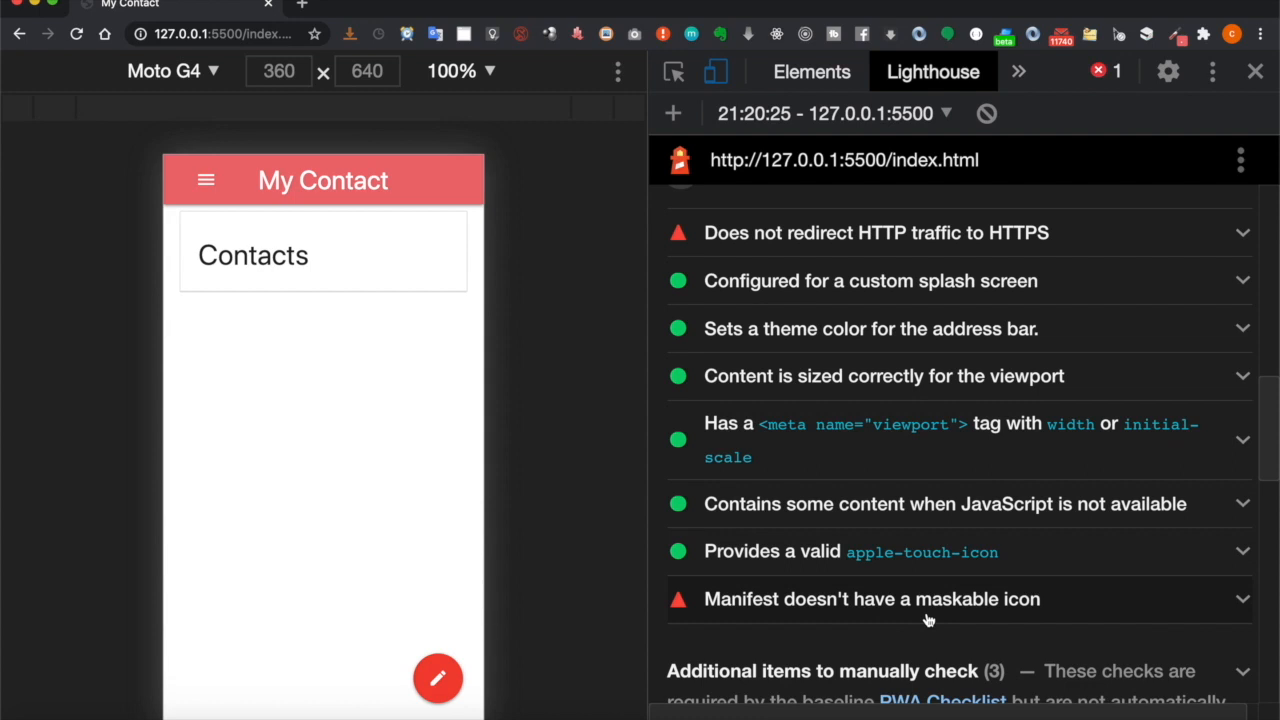
{"action": "mouse_move", "coordinate": [912, 400]}
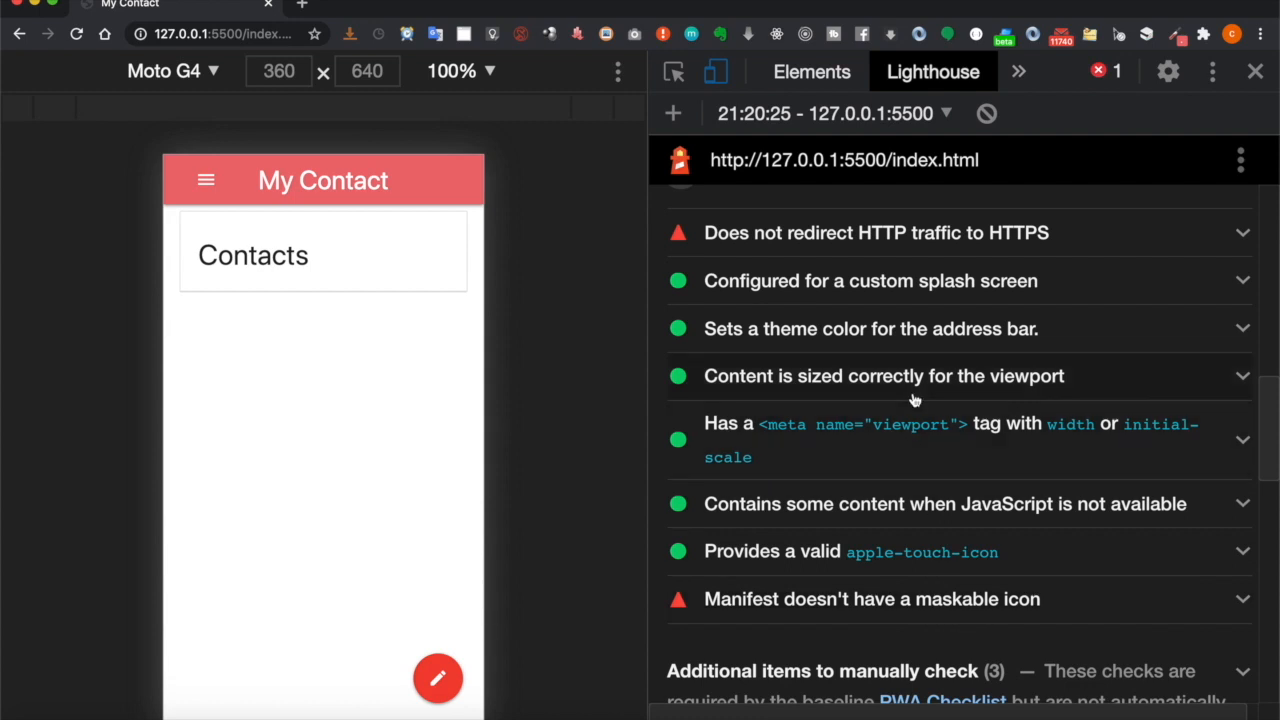
{"action": "mouse_move", "coordinate": [1008, 218]}
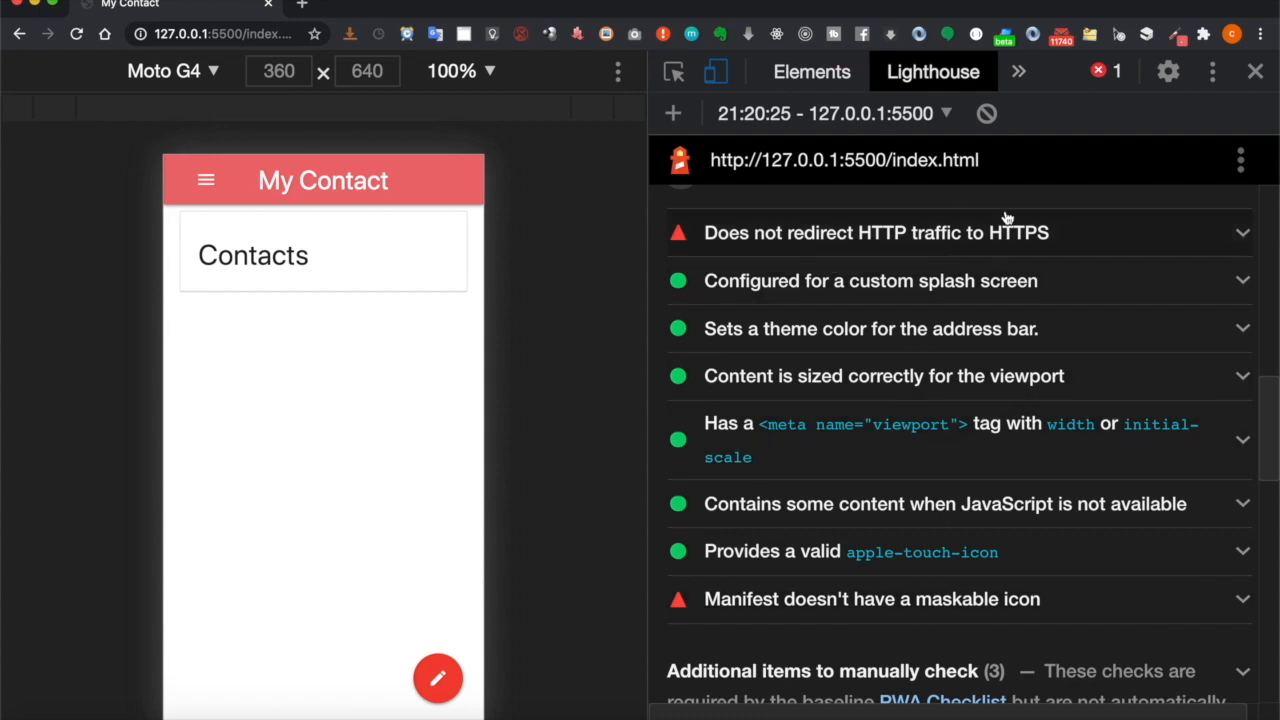
{"action": "mouse_move", "coordinate": [928, 230]}
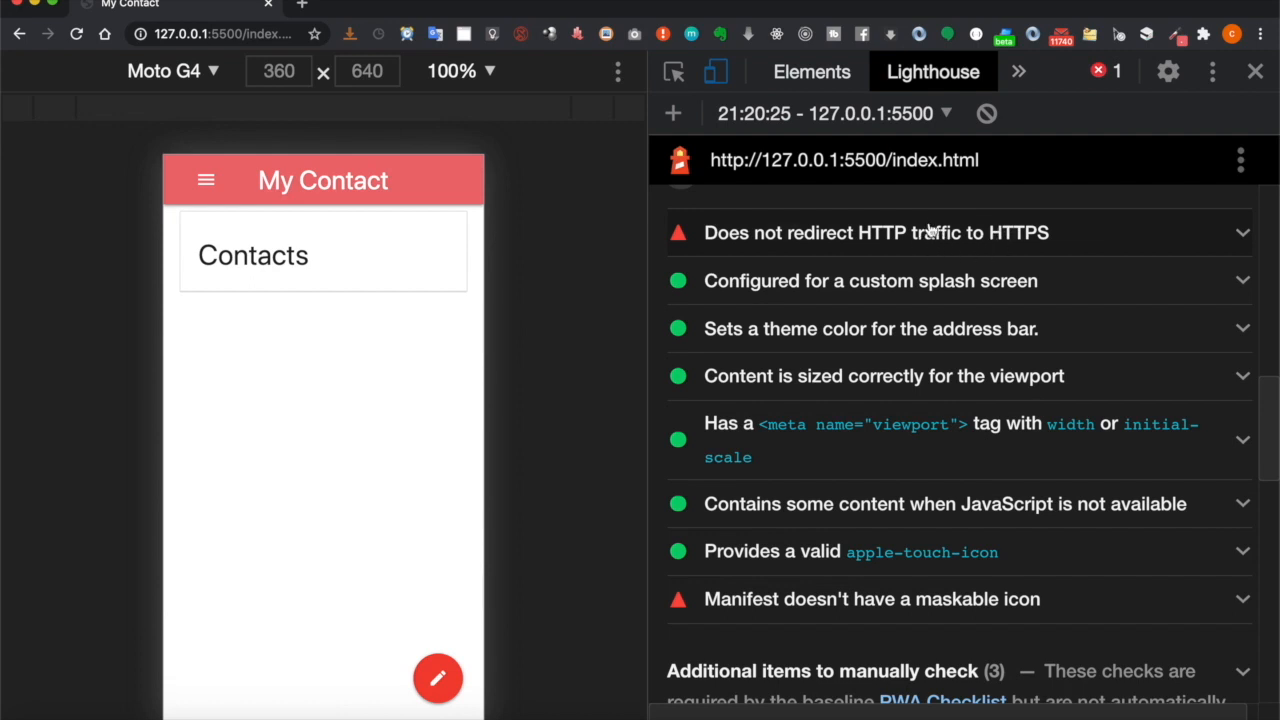
{"action": "mouse_move", "coordinate": [930, 240]}
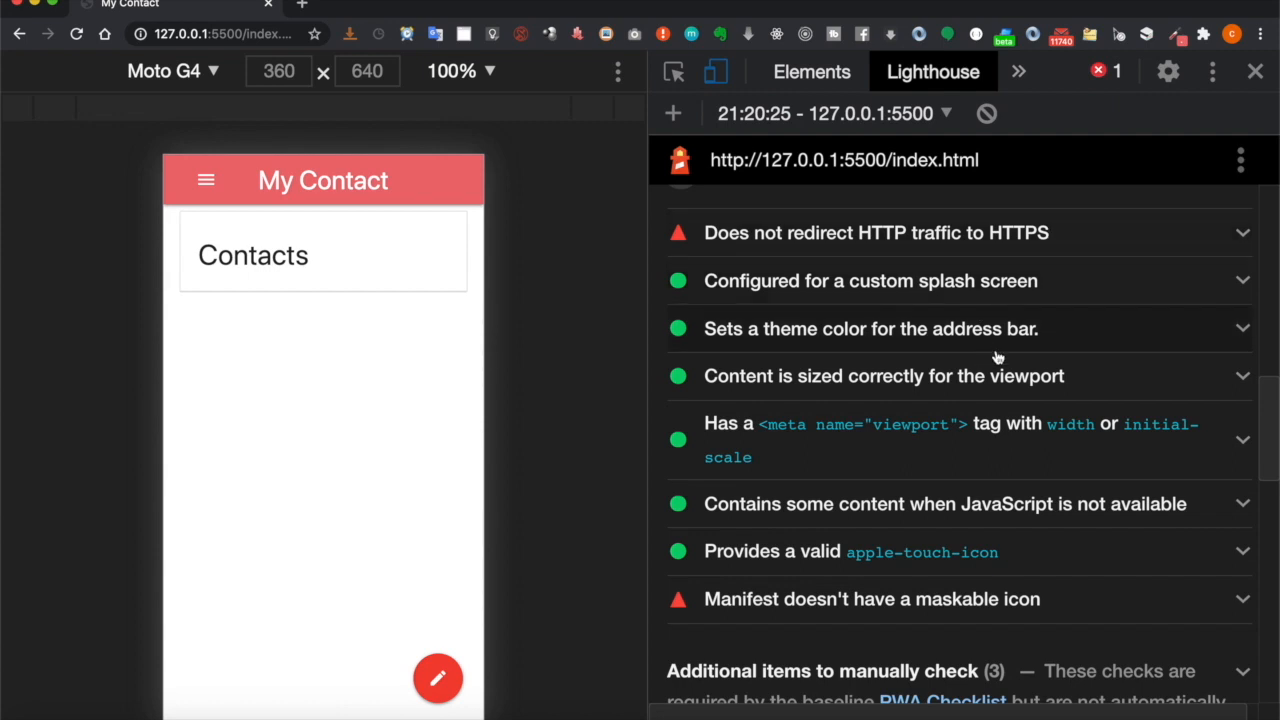
{"action": "mouse_move", "coordinate": [1032, 240]}
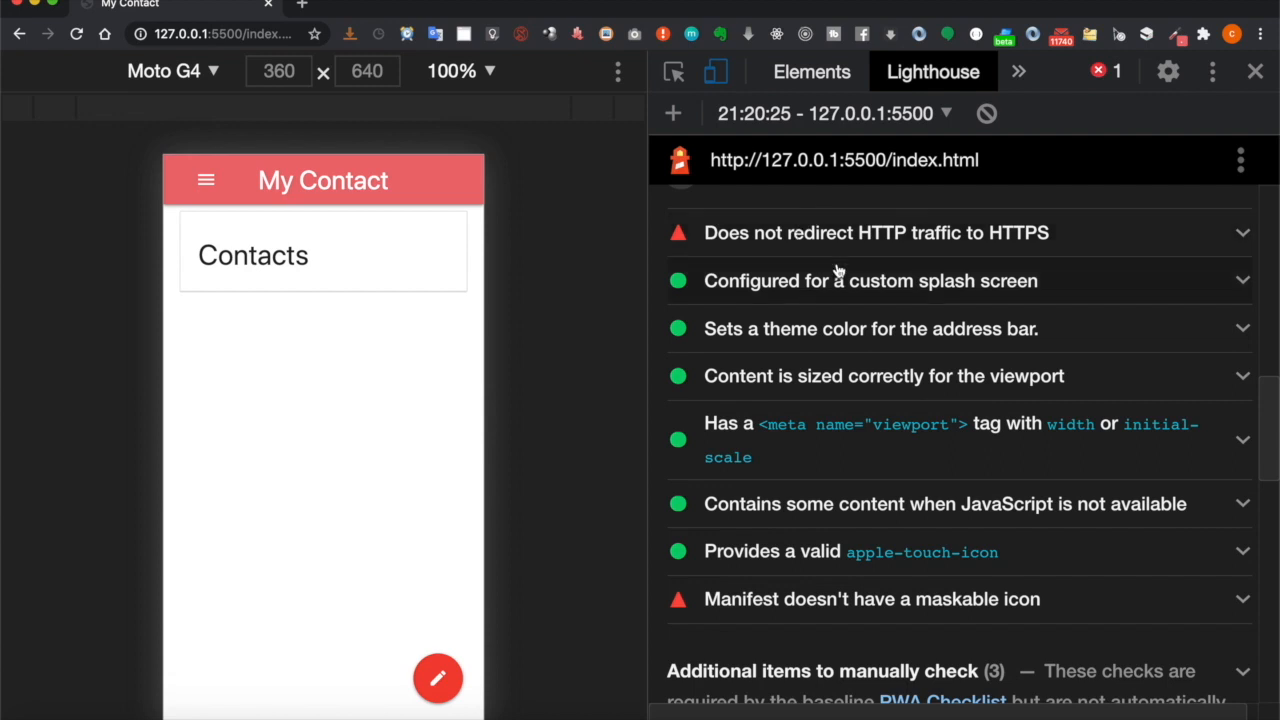
{"action": "mouse_move", "coordinate": [1060, 296]}
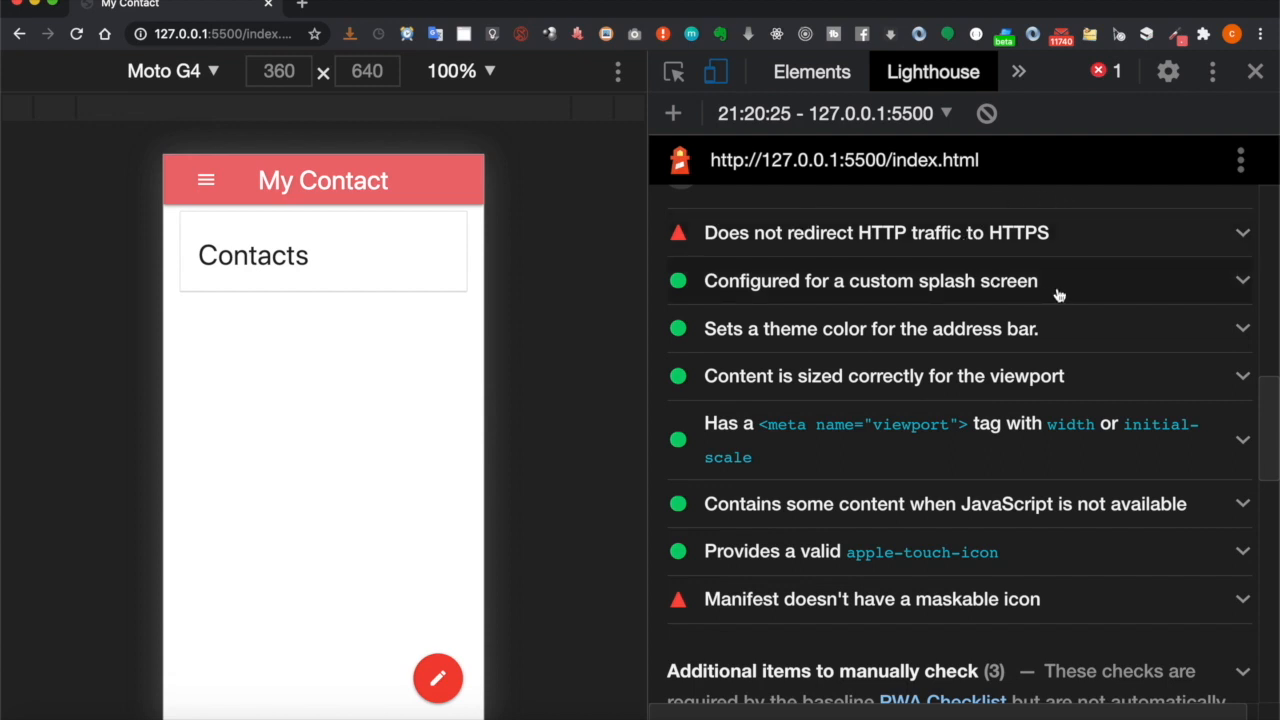
{"action": "left_click", "coordinate": [872, 600]}
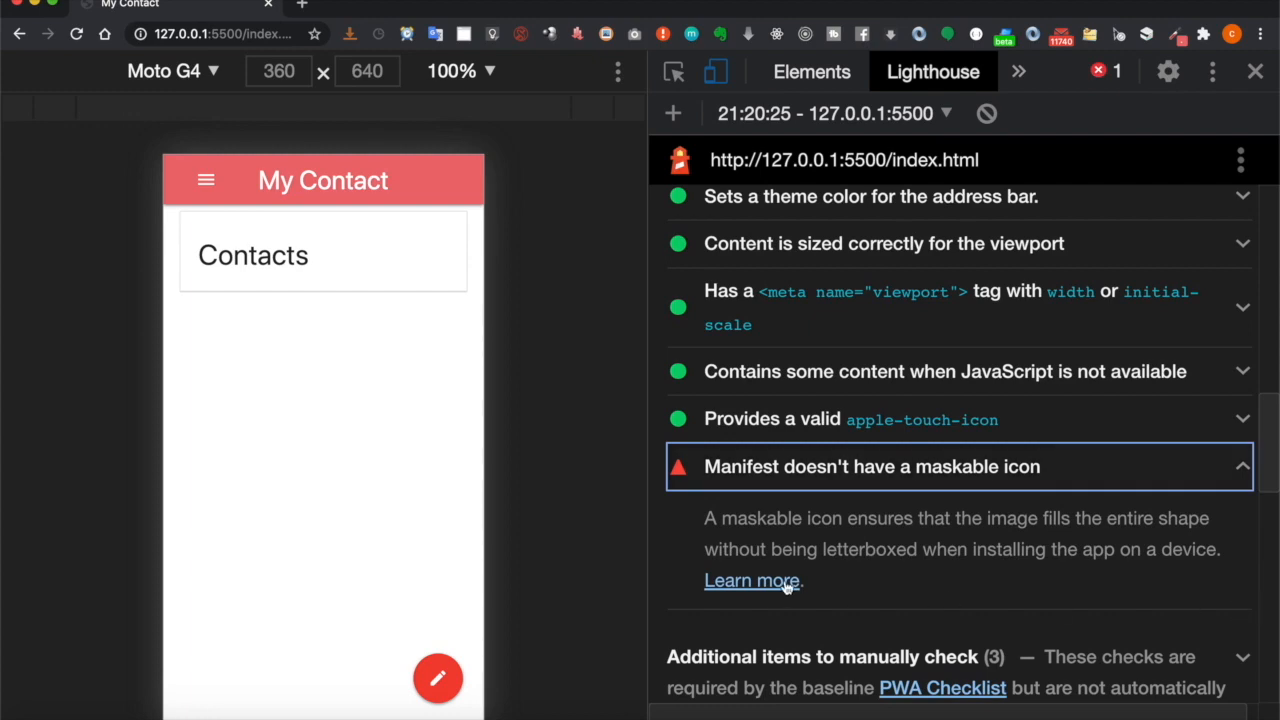
- Follow Learn more to web.dev's maskable-icon-audit article and reach 'How to add maskable icon support'
{"action": "left_click", "coordinate": [752, 580]}
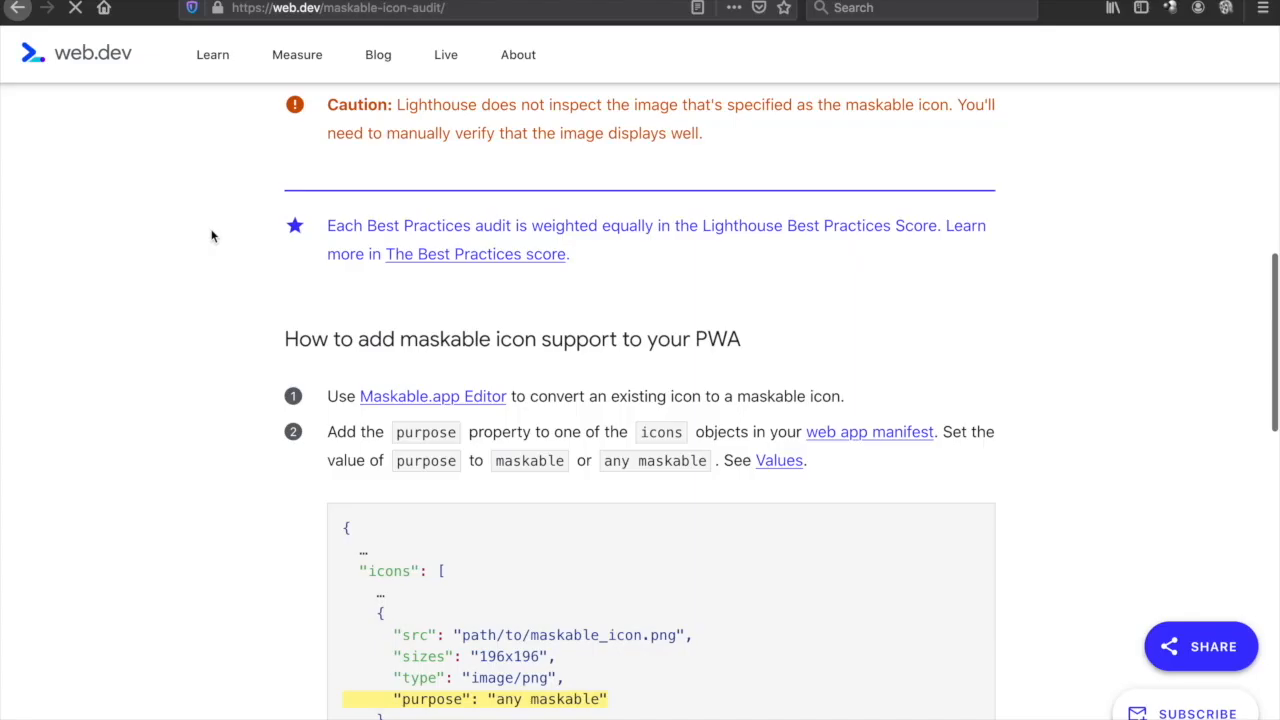
{"action": "mouse_move", "coordinate": [512, 370]}
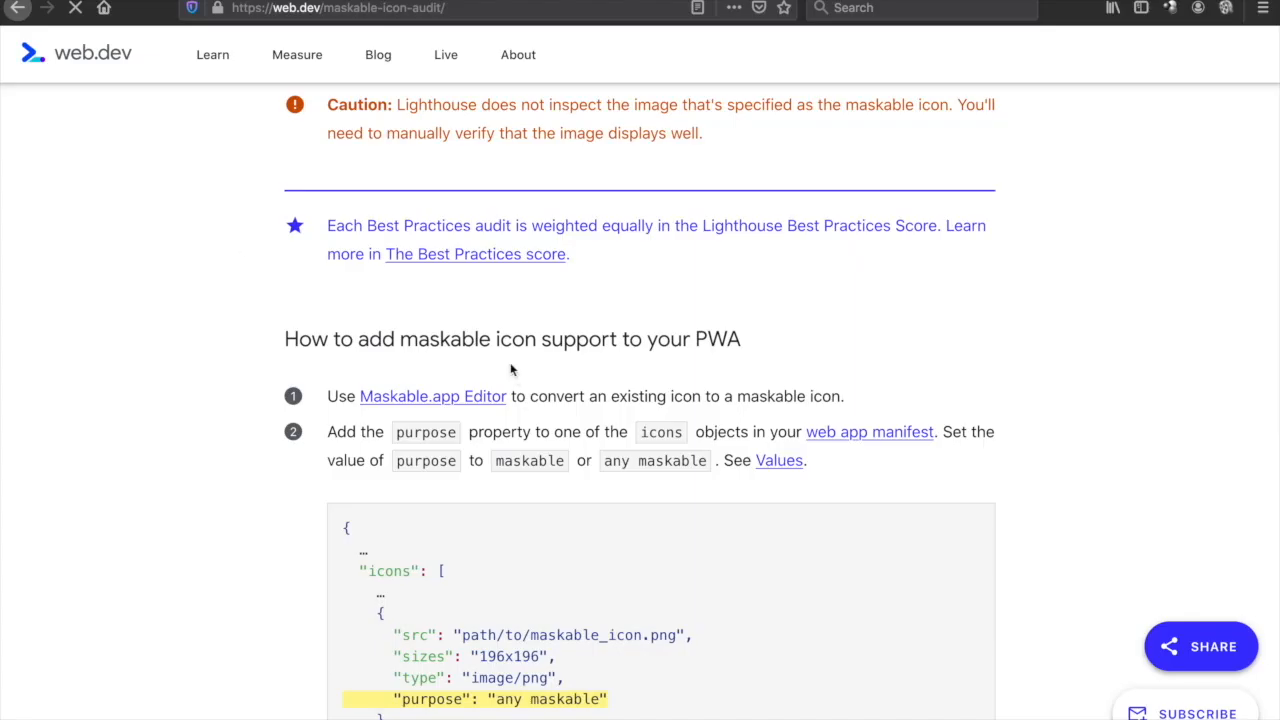
{"action": "mouse_move", "coordinate": [616, 496]}
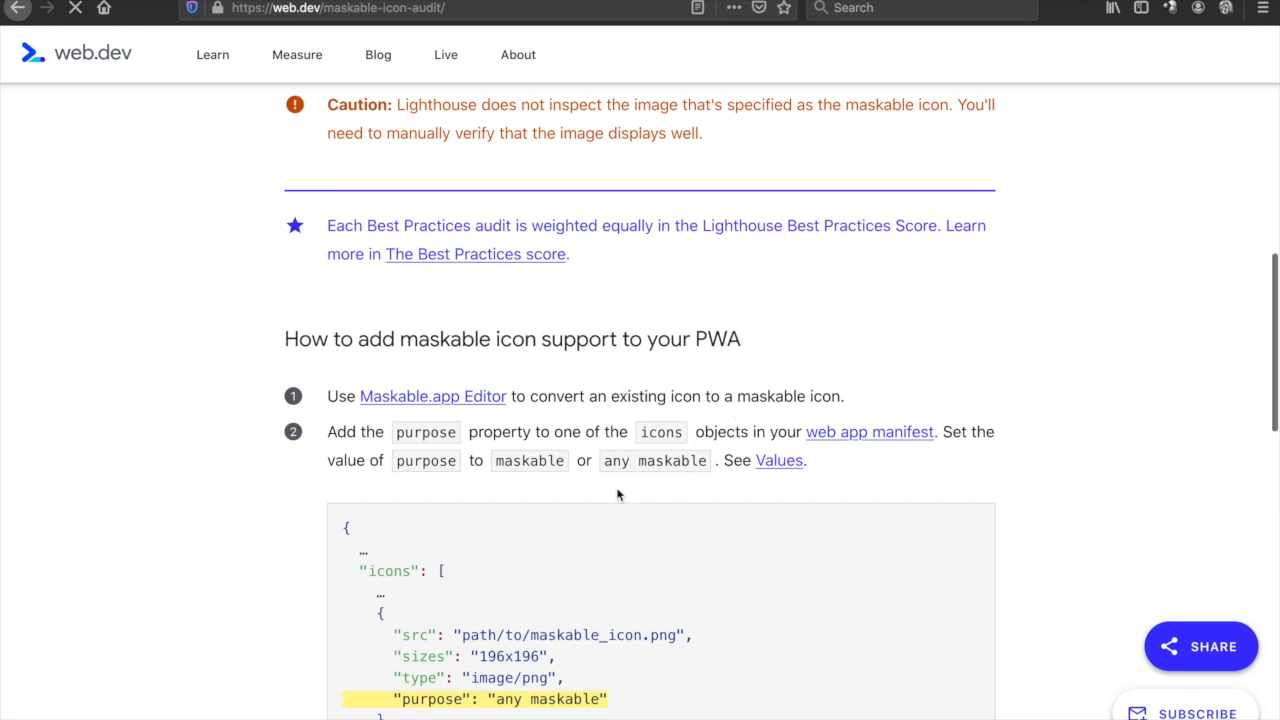
{"action": "scroll", "scroll_direction": "down", "scroll_amount": 3}
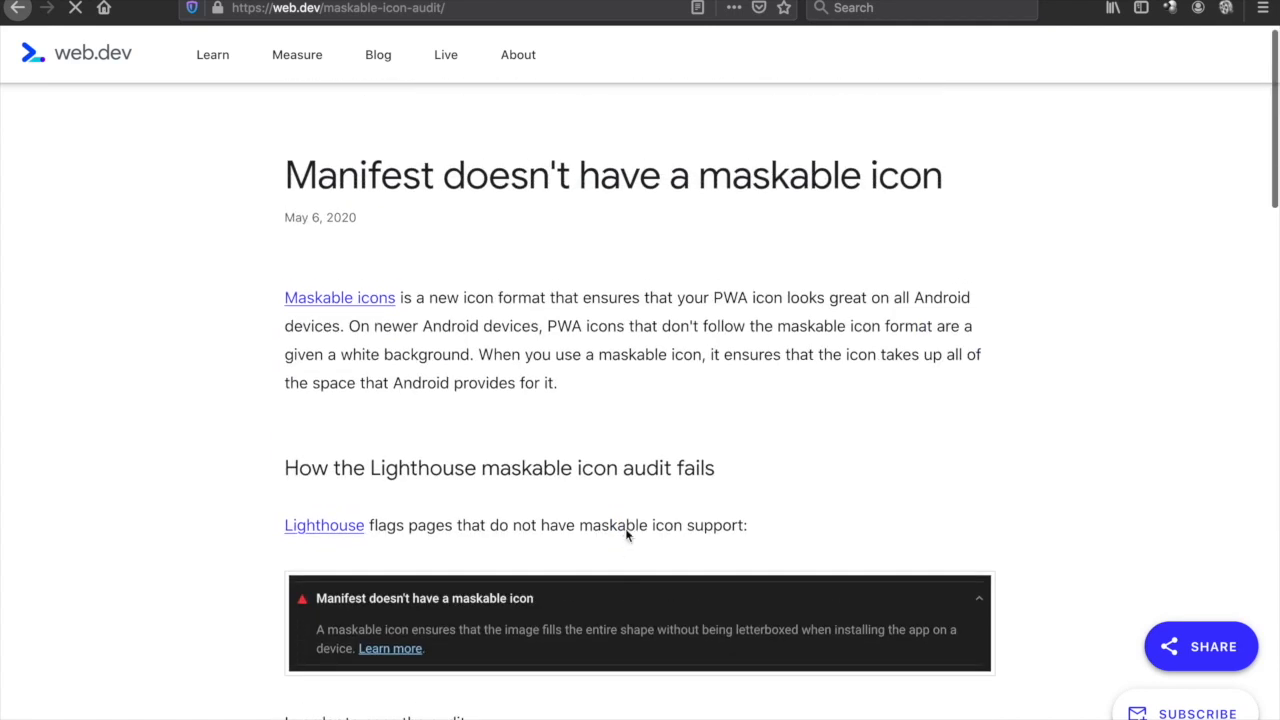
{"action": "mouse_move", "coordinate": [304, 288]}
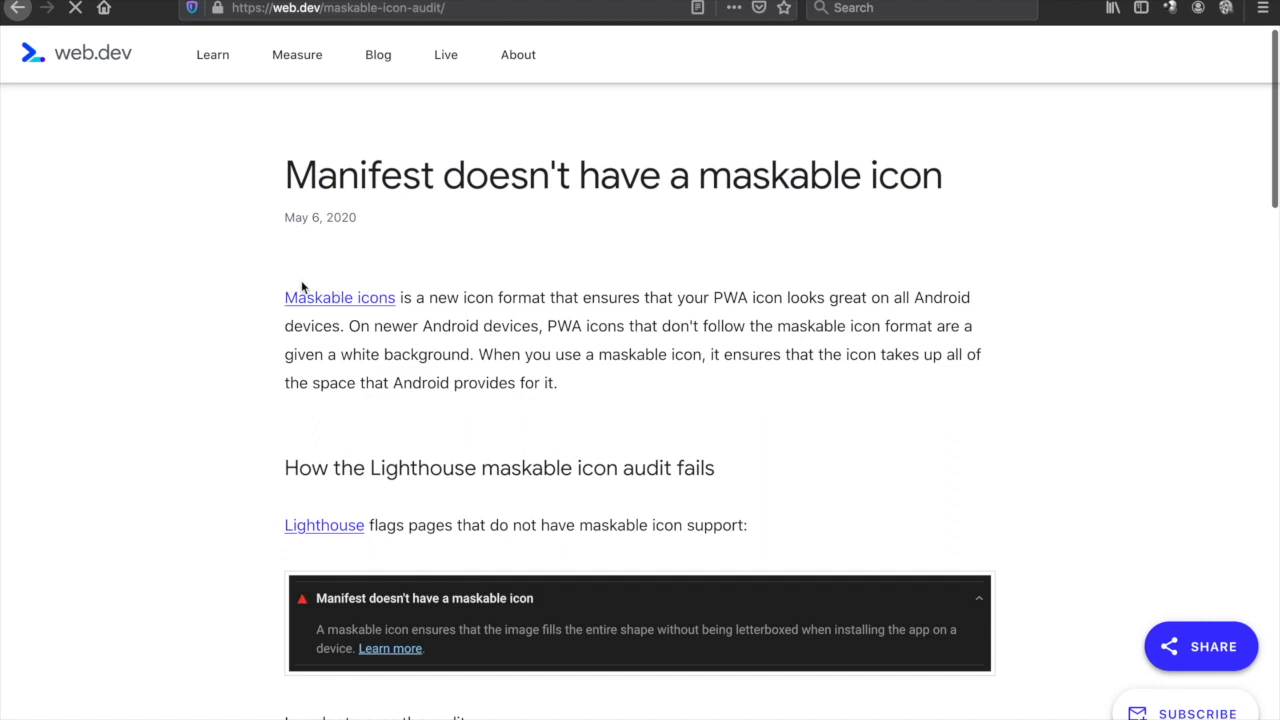
{"action": "mouse_move", "coordinate": [516, 302]}
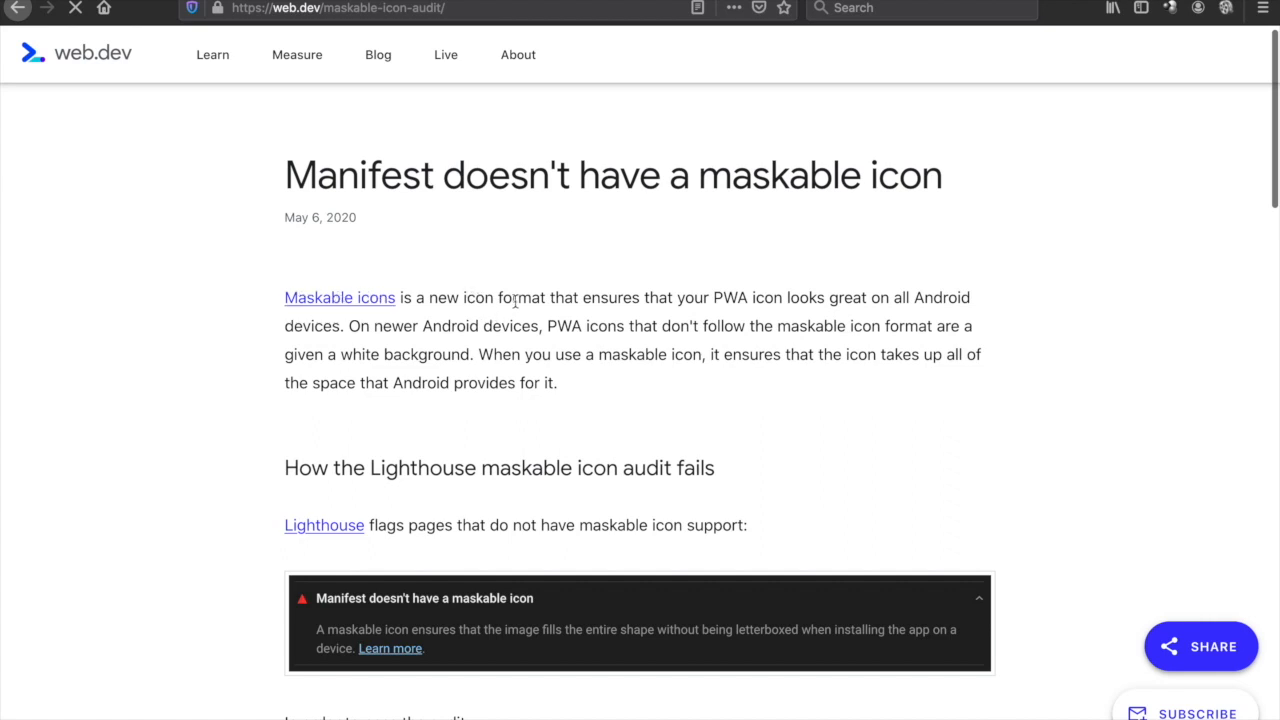
{"action": "mouse_move", "coordinate": [718, 300]}
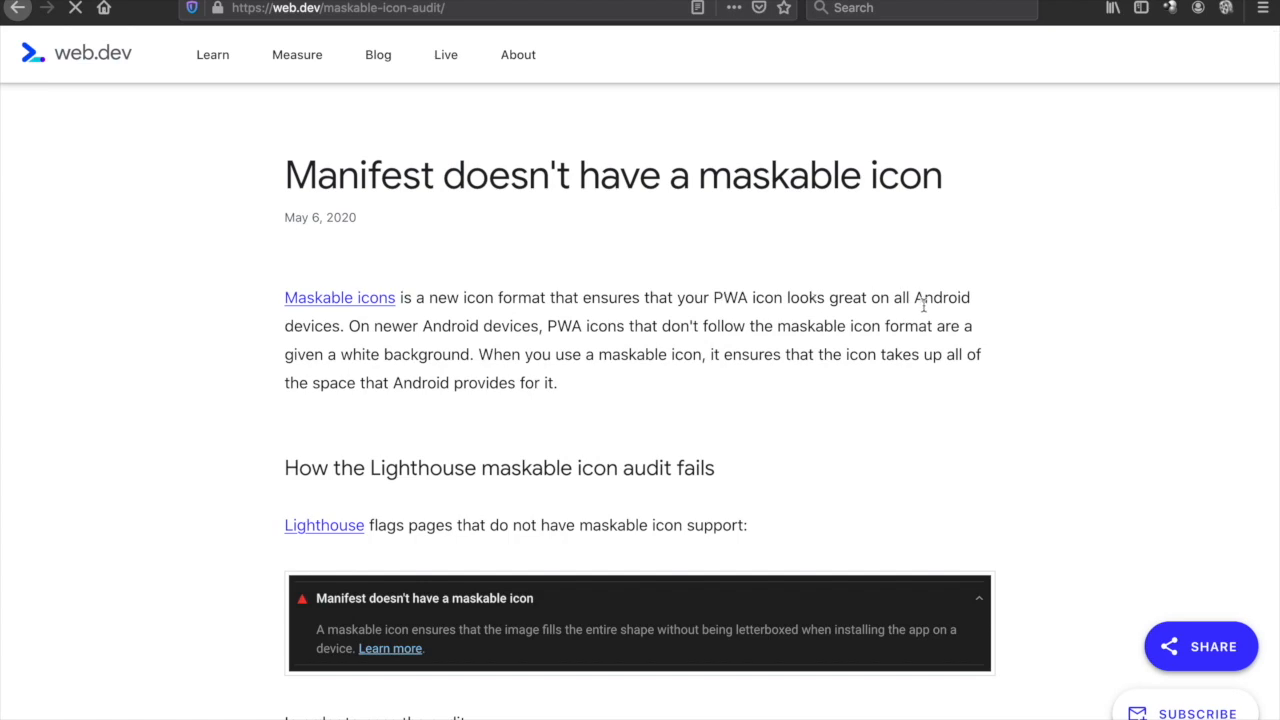
{"action": "scroll", "scroll_direction": "down", "scroll_amount": 3}
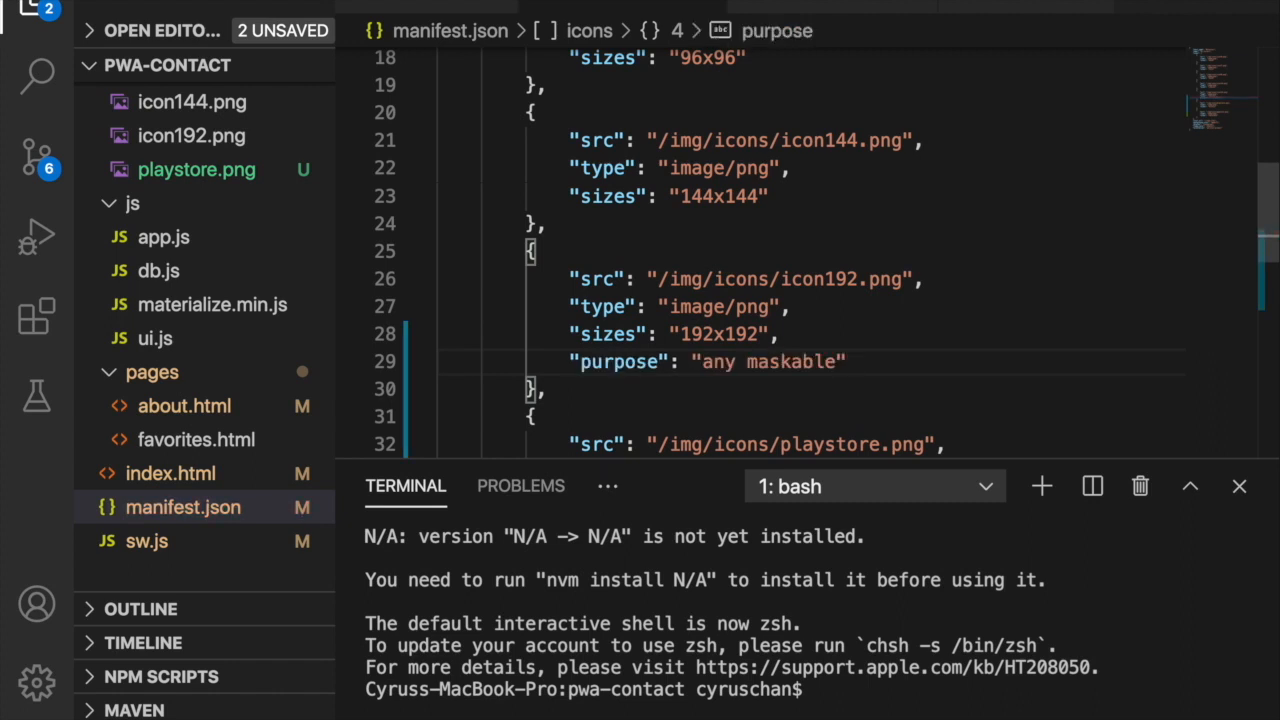
- Give the icon192.png entry "purpose": "any maskable" in manifest.json and save
{"action": "left_click", "coordinate": [40, 8]}
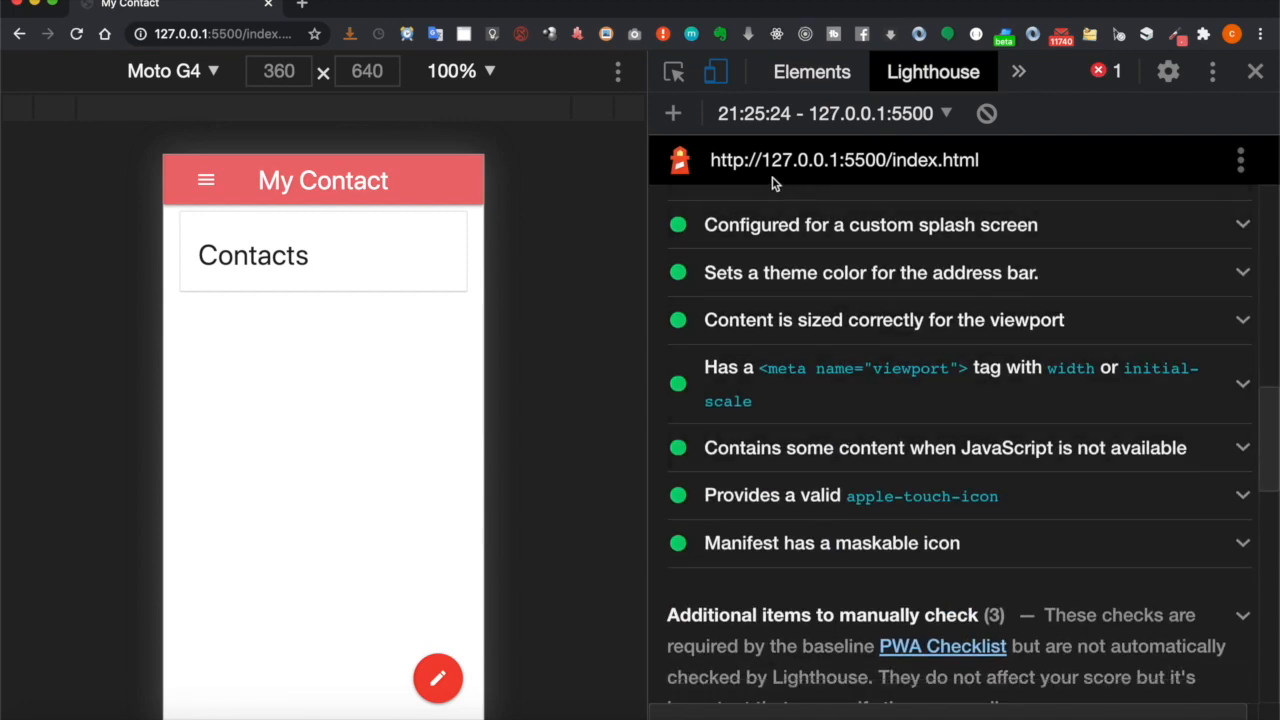
{"action": "mouse_move", "coordinate": [840, 224]}
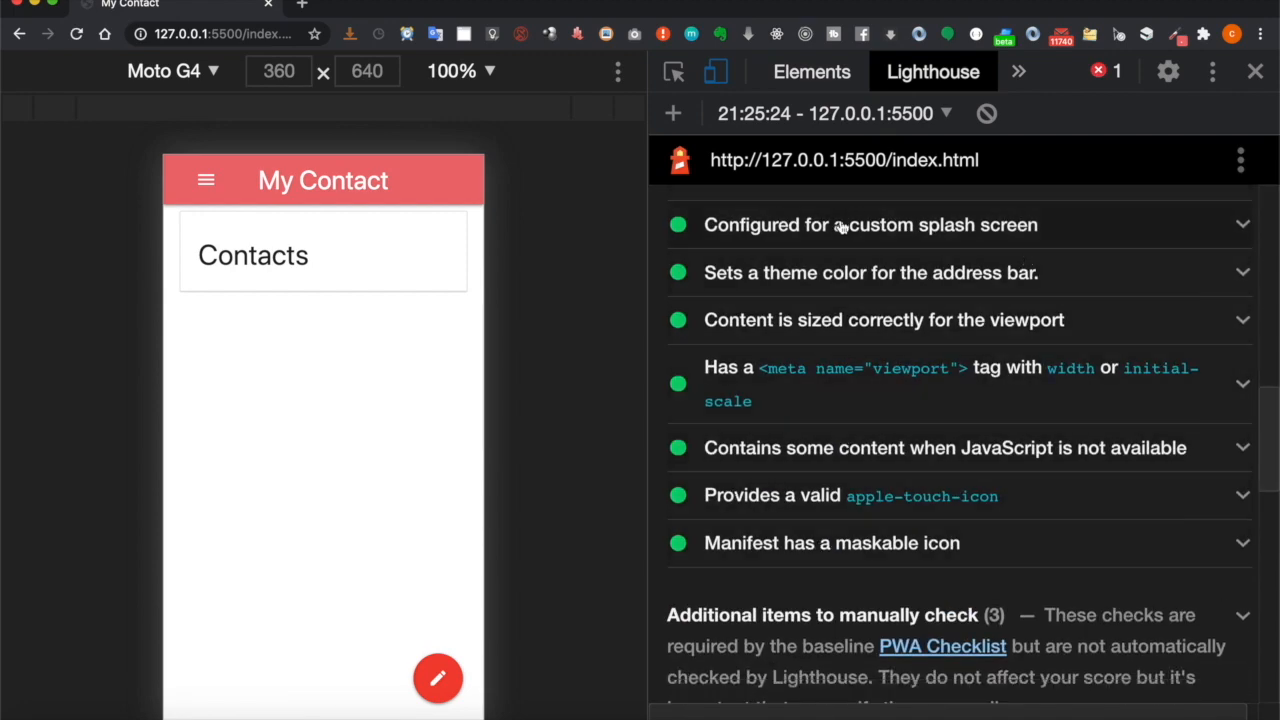